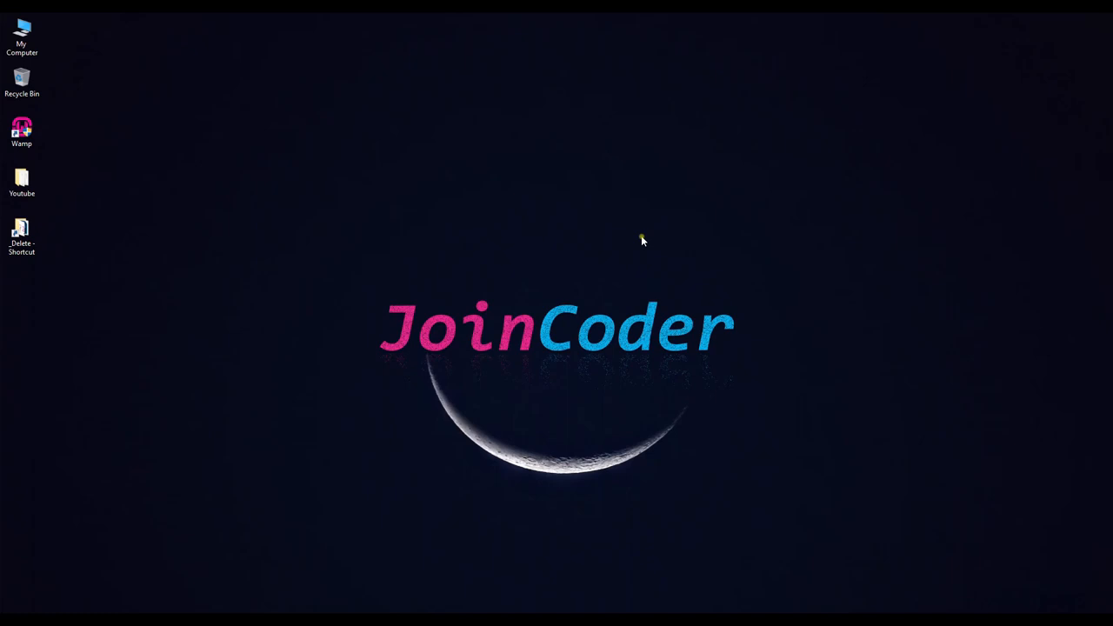
mouse_move(643, 245)
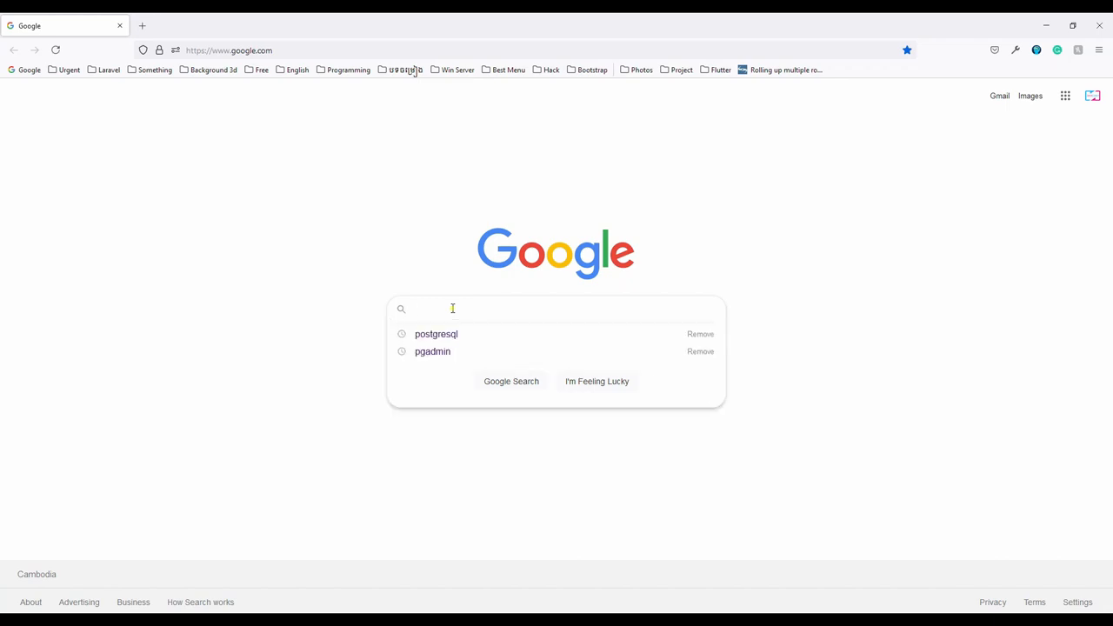
- Search 'postgresql' and 'pgadmin', then reach PostgreSQL's Windows installers page via Downloads
left_click(435, 334)
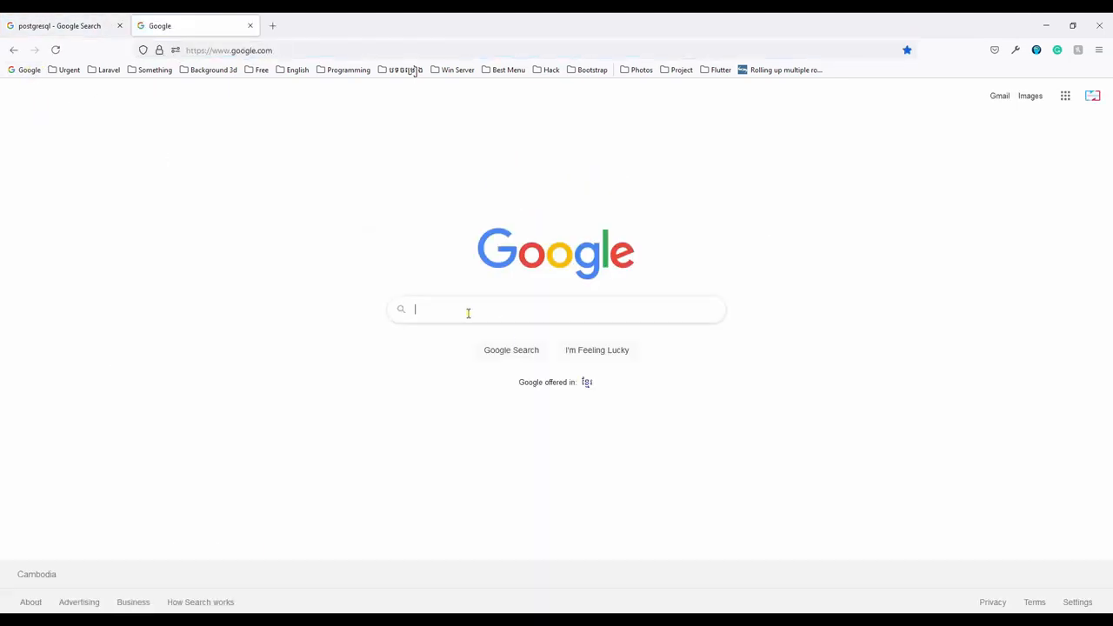
type("pgadmin")
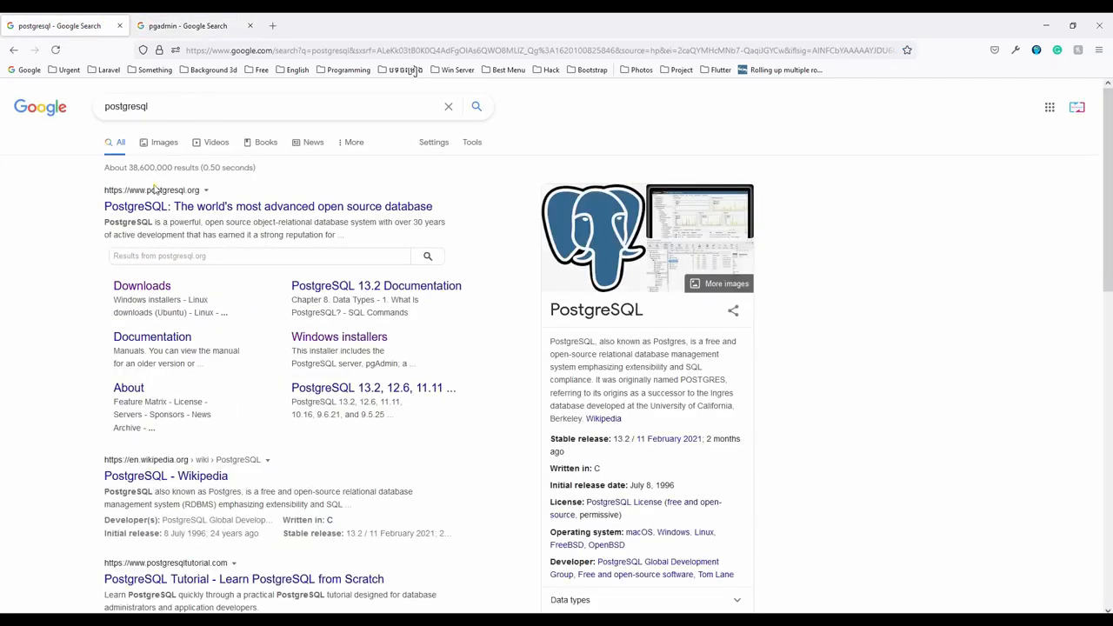
mouse_move(143, 286)
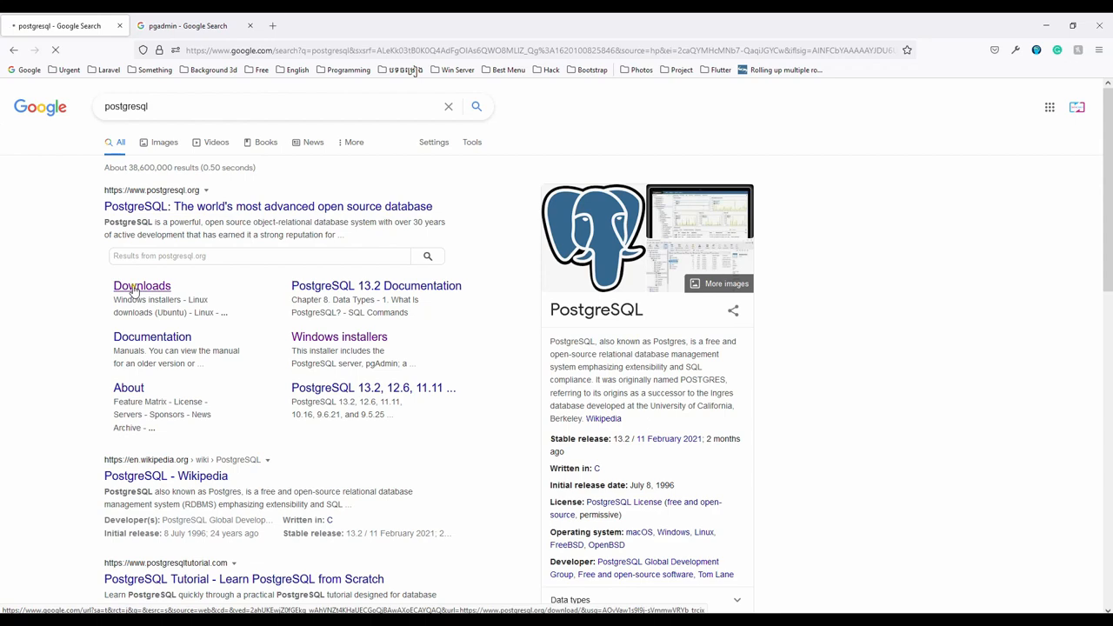
left_click(143, 285)
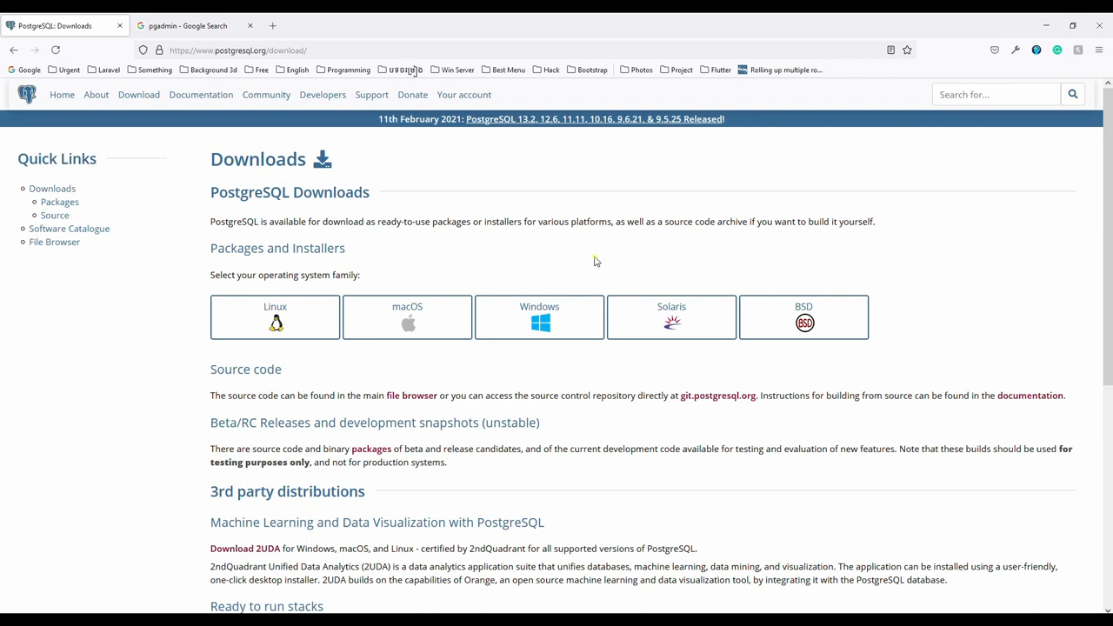
mouse_move(554, 290)
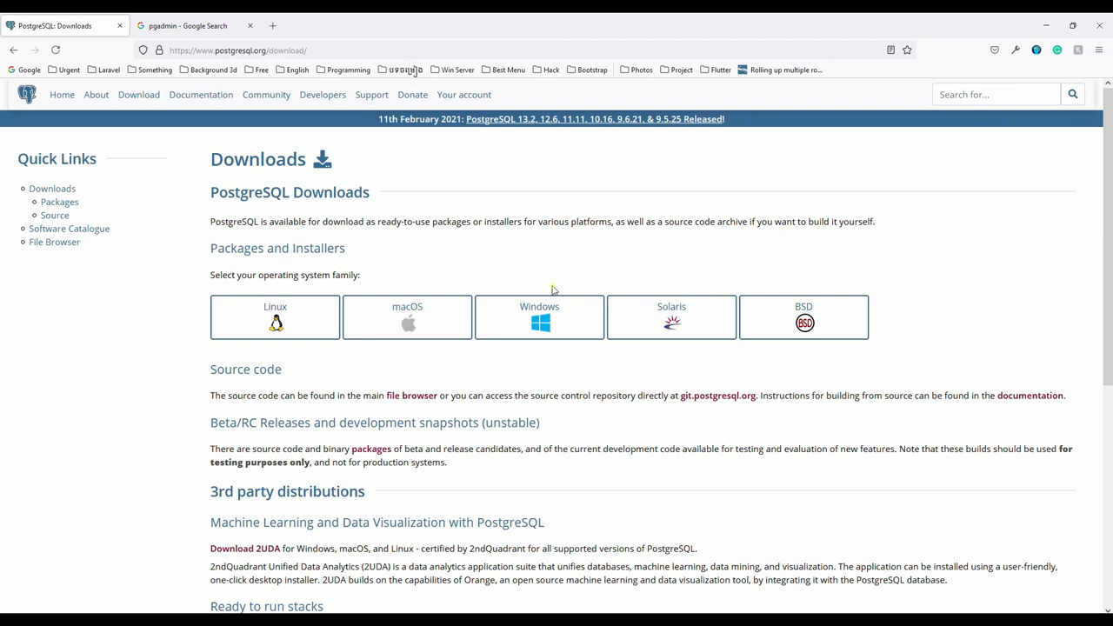
mouse_move(540, 316)
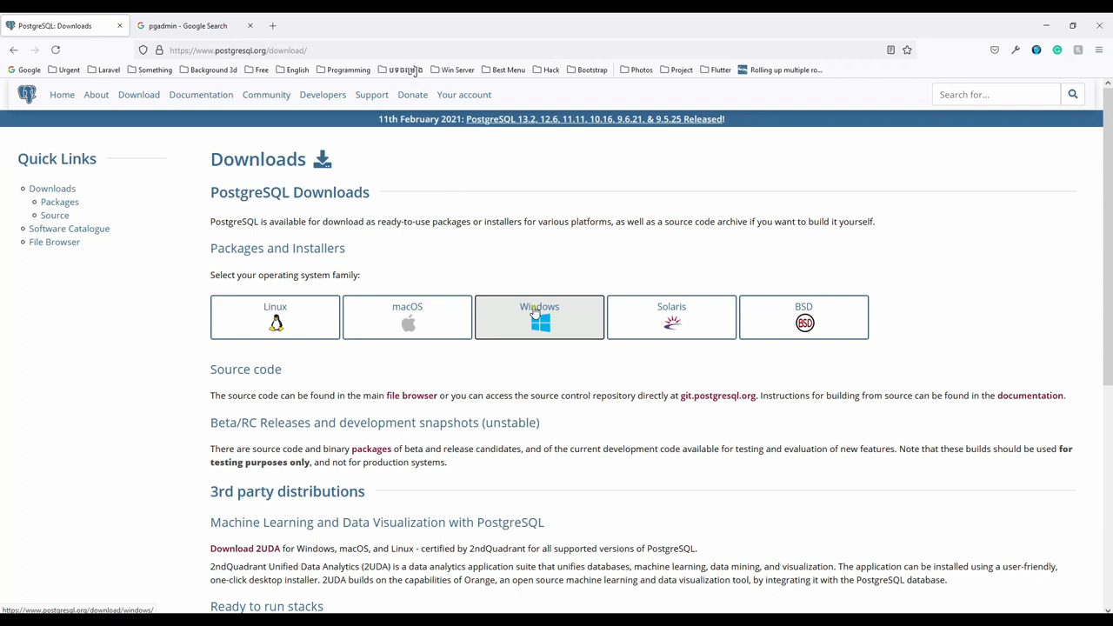
left_click(539, 316)
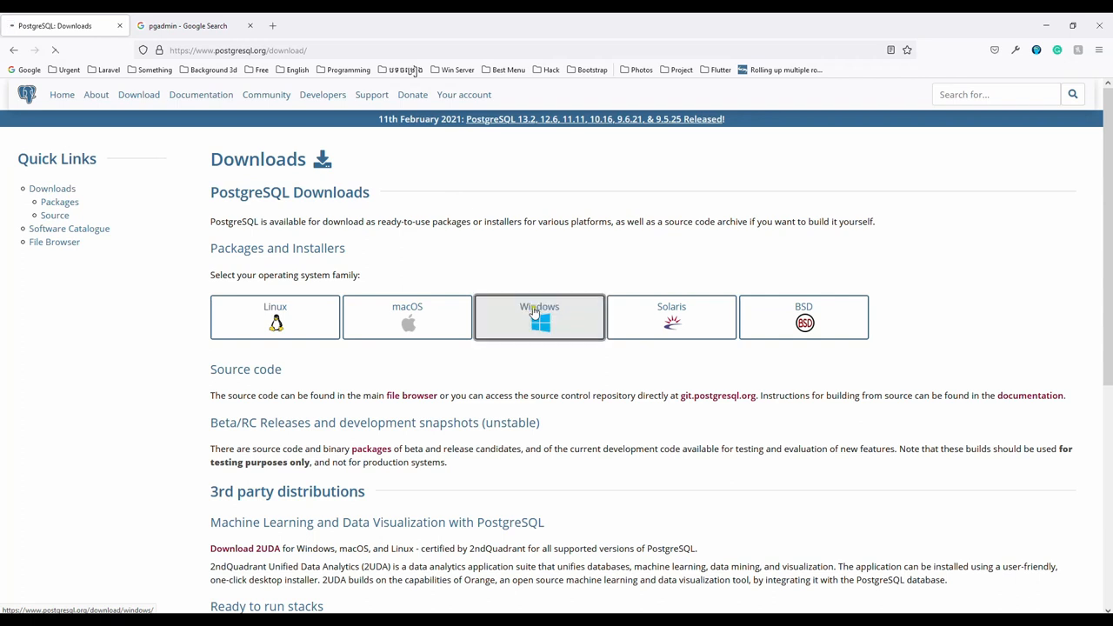
left_click(540, 317)
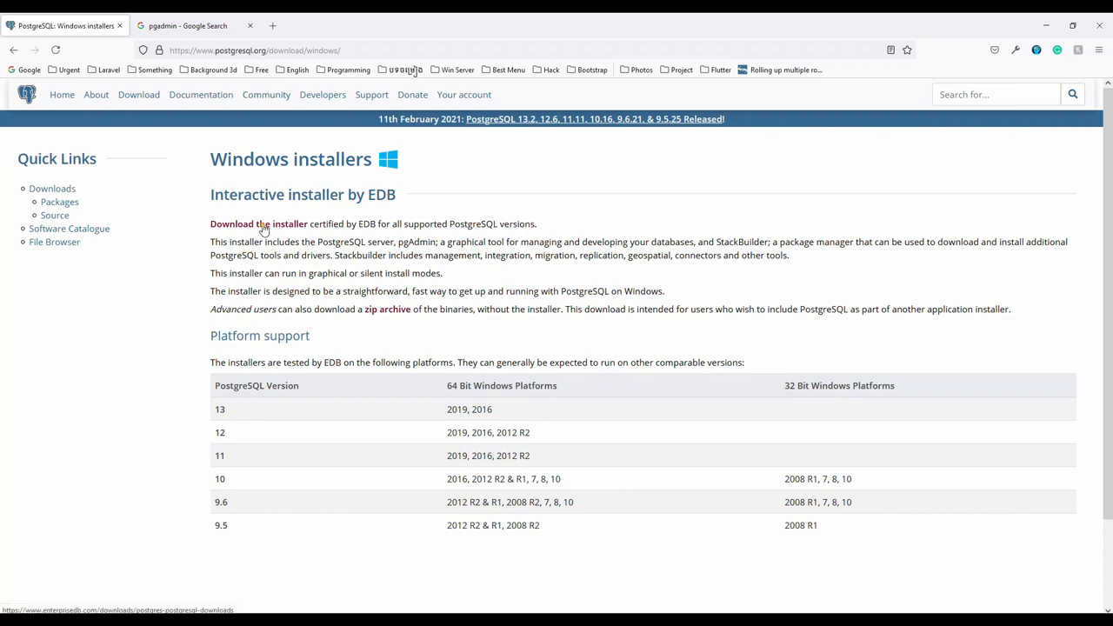
- Download the PostgreSQL 13.2 Windows x86-64 installer from EDB and save the file
left_click(257, 223)
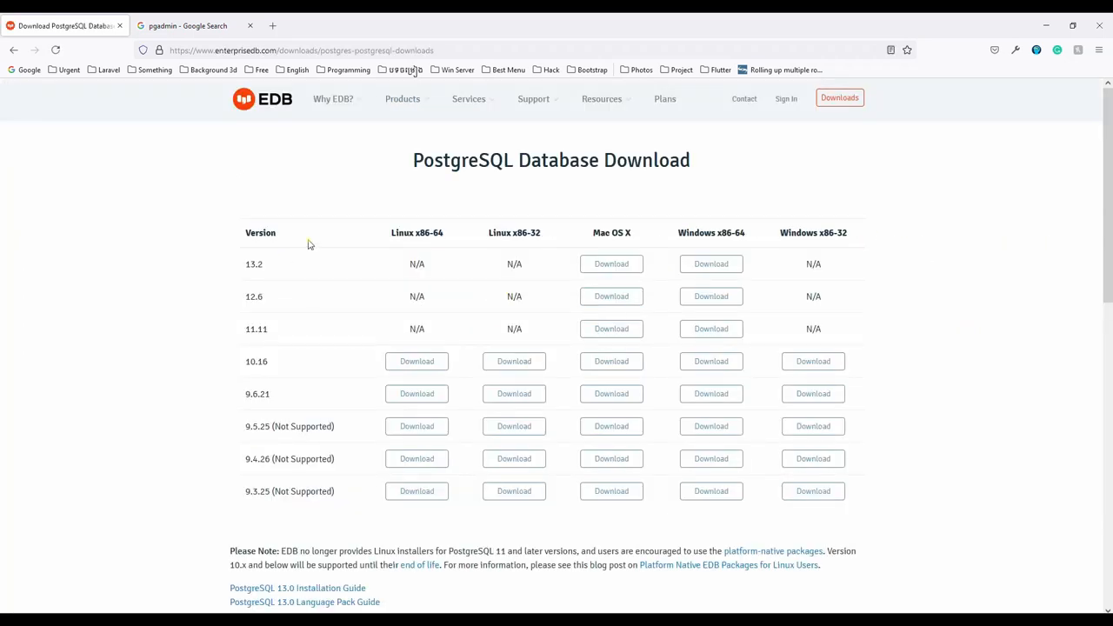
mouse_move(531, 252)
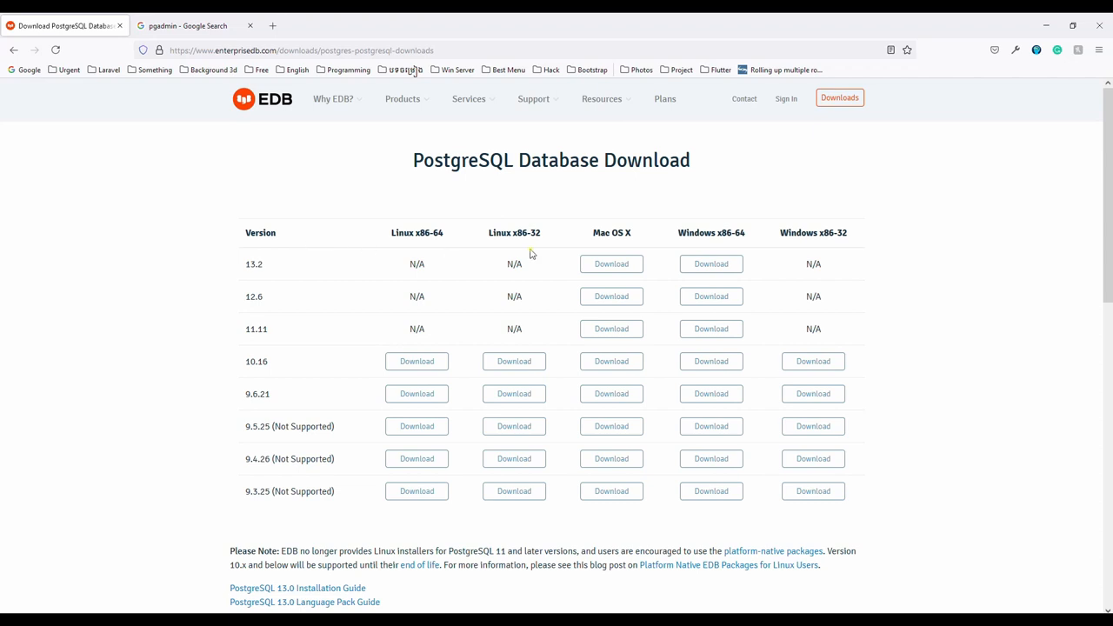
mouse_move(320, 271)
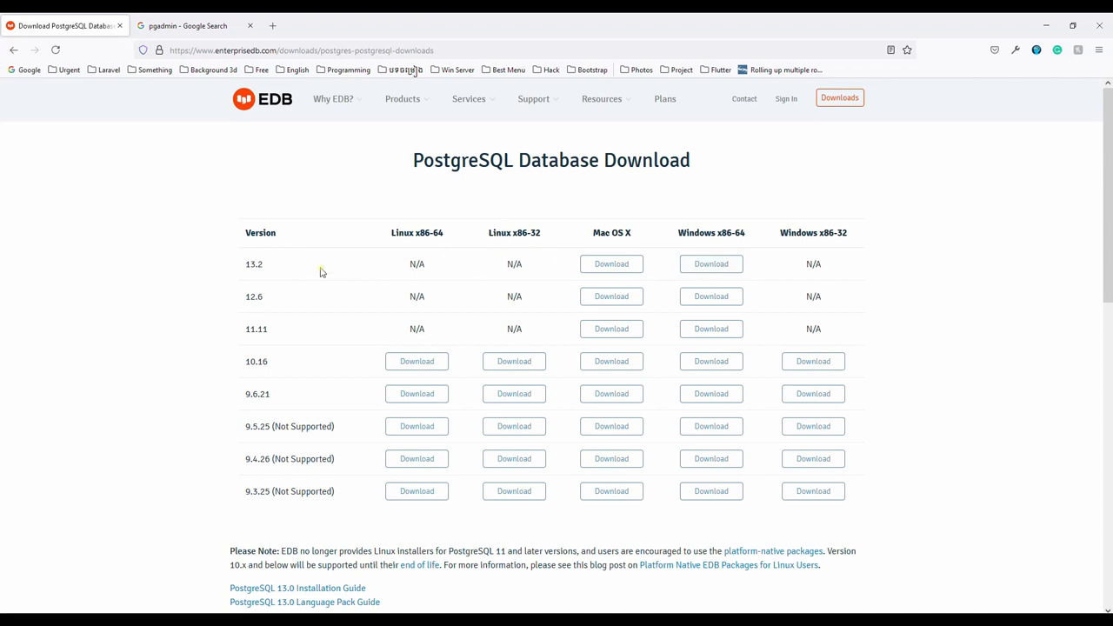
mouse_move(393, 271)
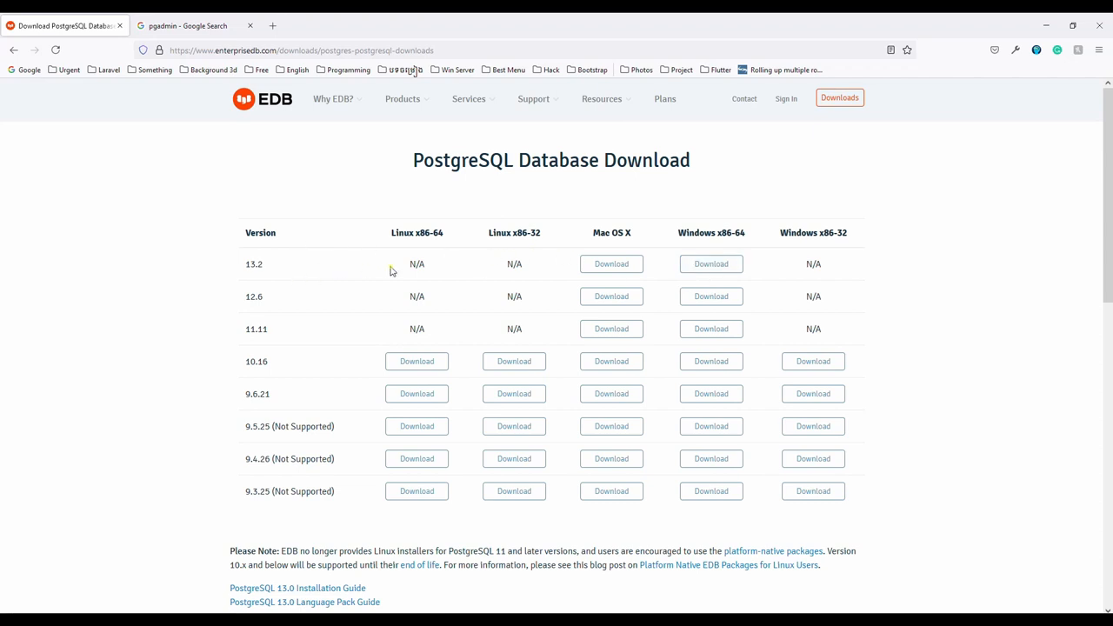
mouse_move(703, 234)
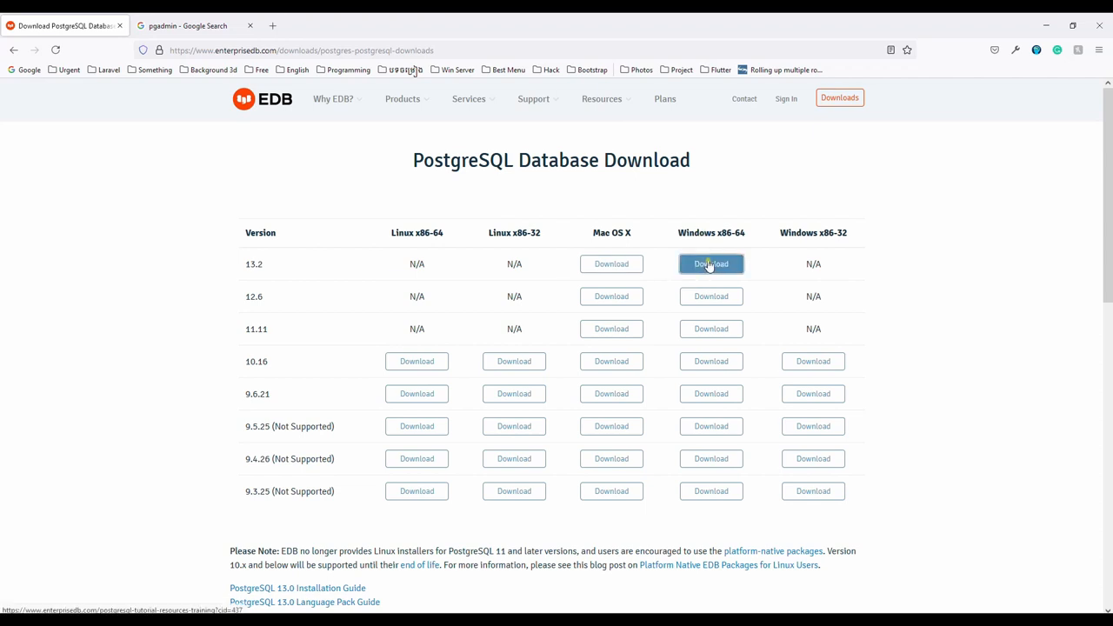
left_click(710, 265)
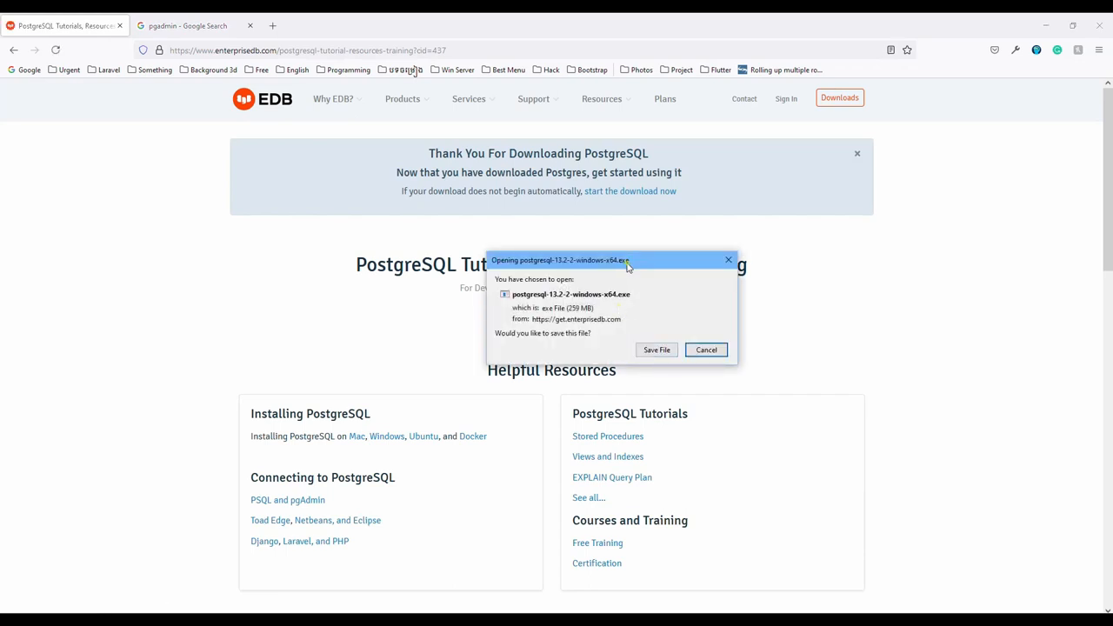
left_click(657, 350)
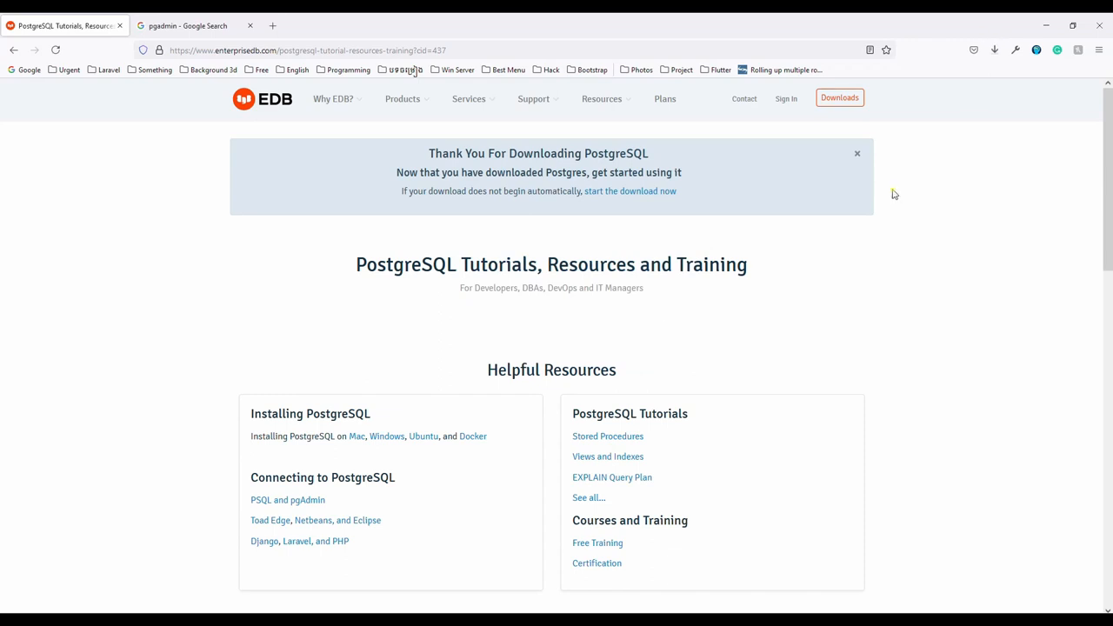
- Check the progress of postgresql-13.2-2-windows-x64.exe in the Downloads panel
left_click(996, 48)
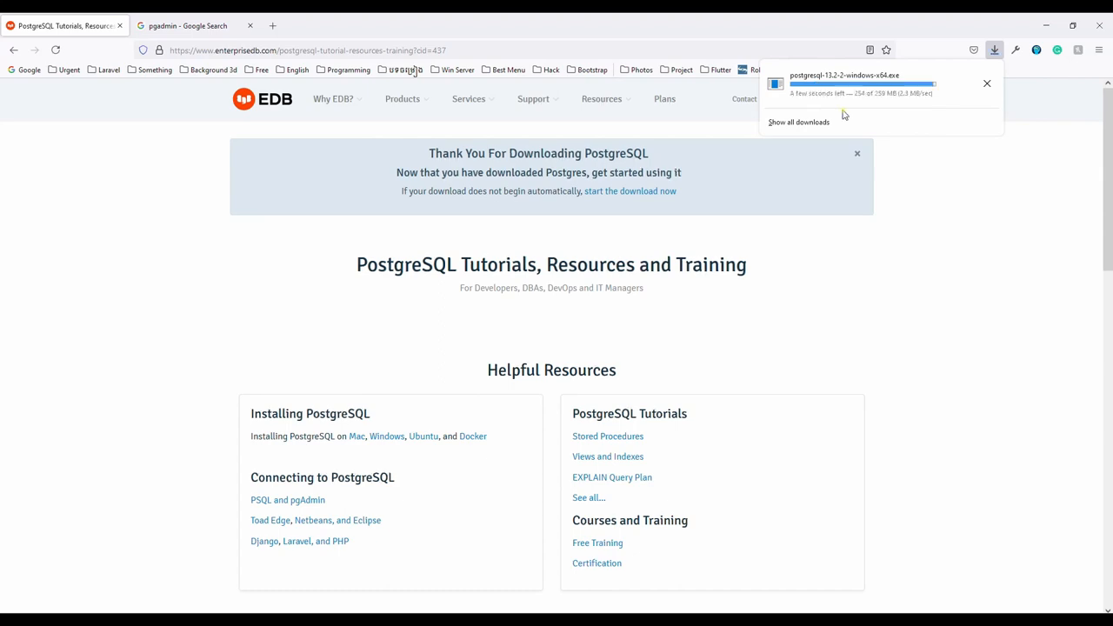
mouse_move(951, 290)
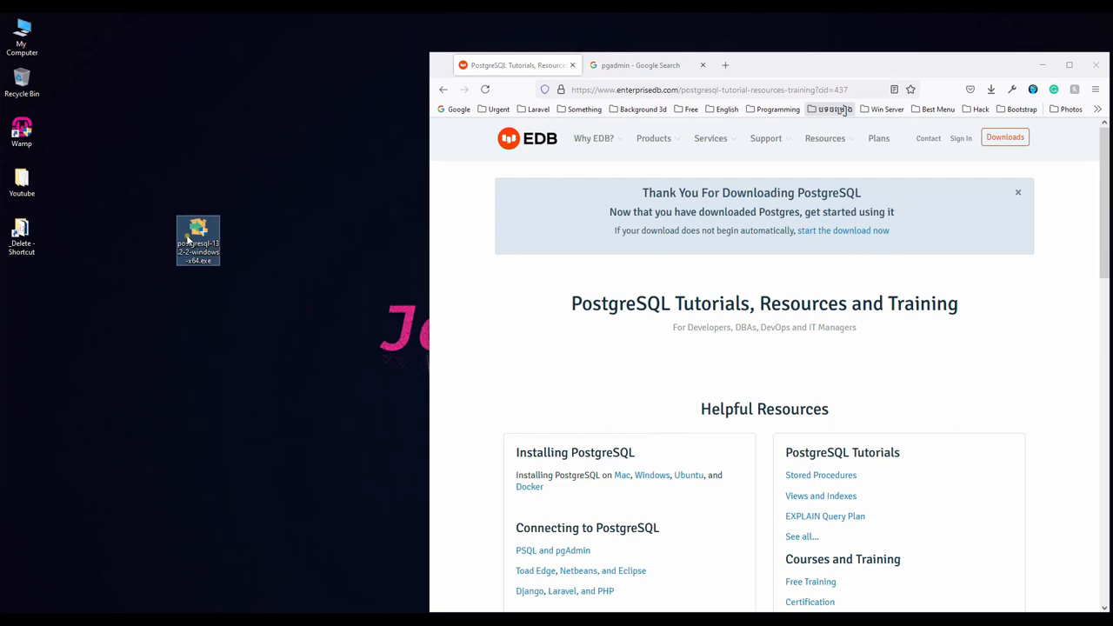
- Run the installer and continue past the welcome screen with the default installation directory
right_click(199, 240)
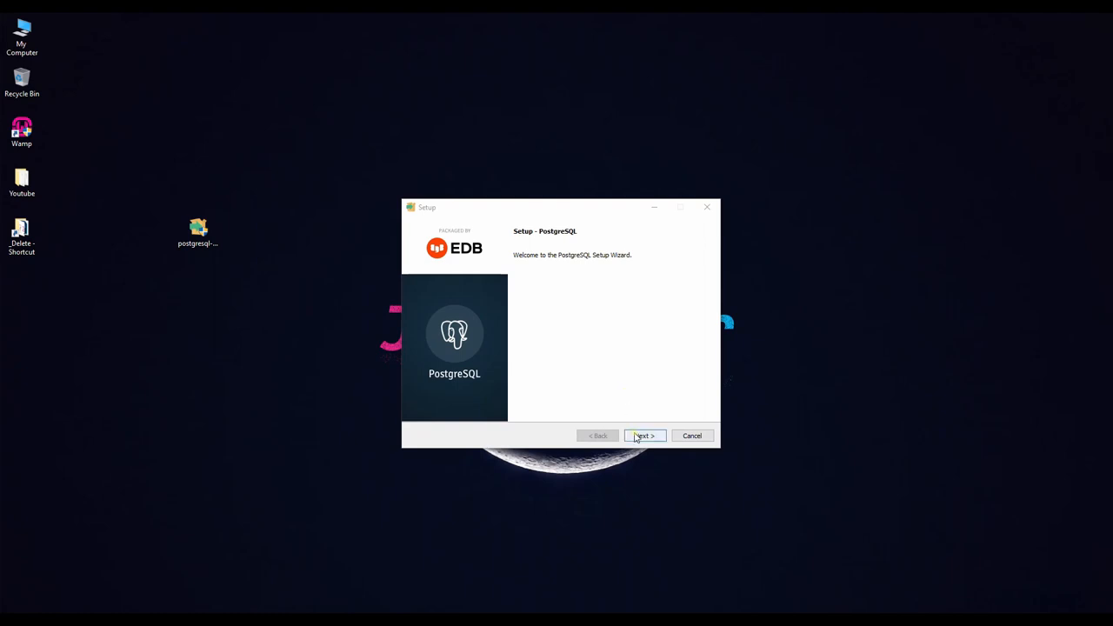
left_click(644, 434)
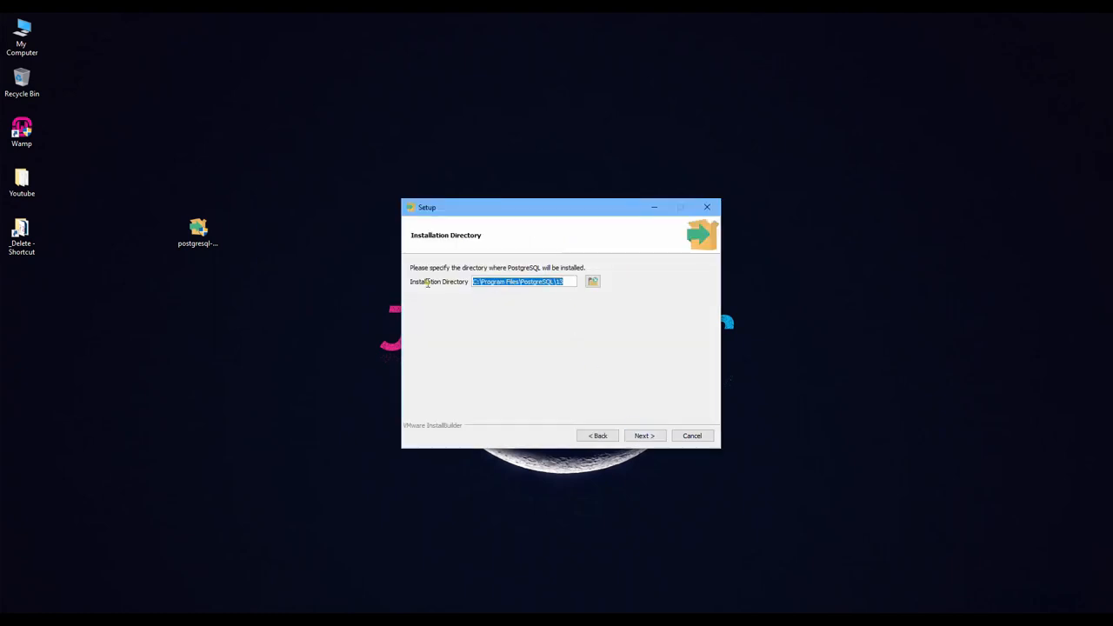
right_click(522, 282)
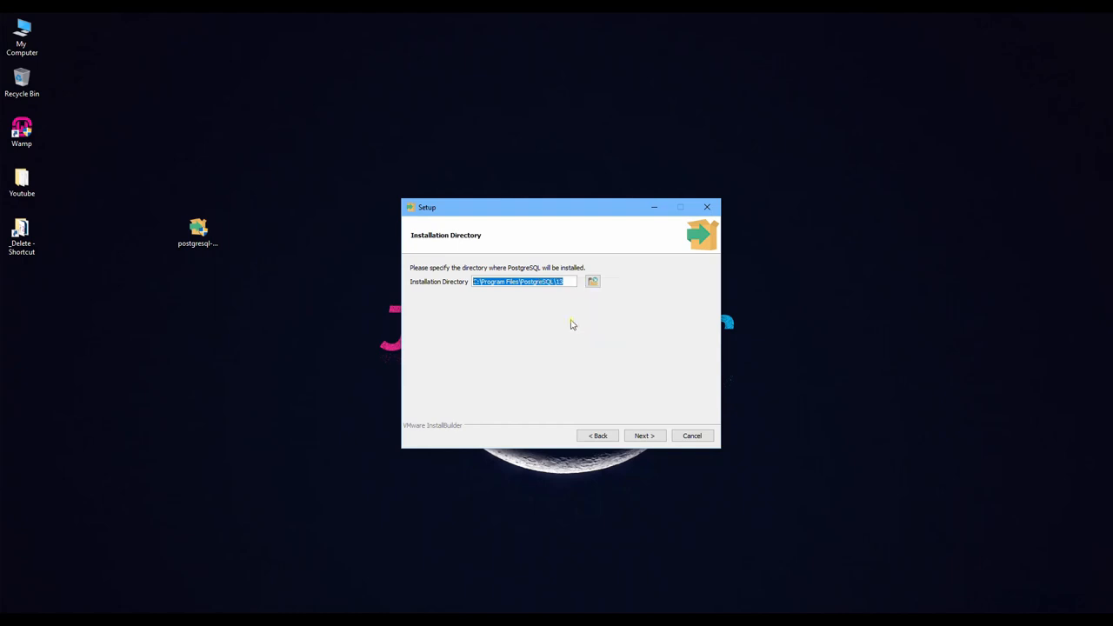
left_click(643, 435)
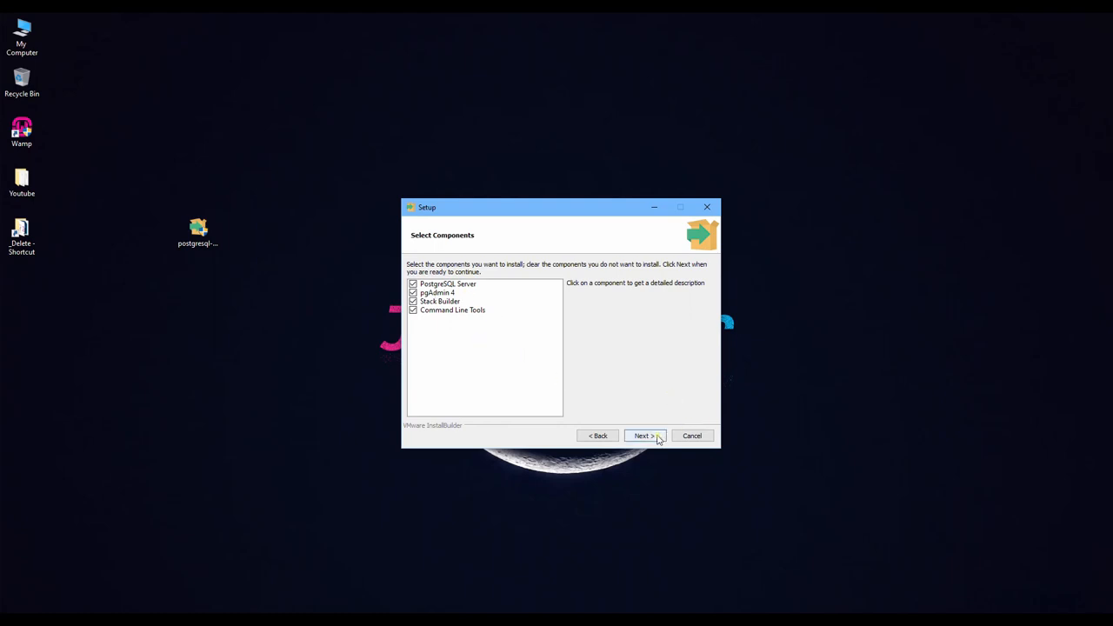
- Keep all four components and the default data directory, enter the superuser password, and continue
left_click(644, 435)
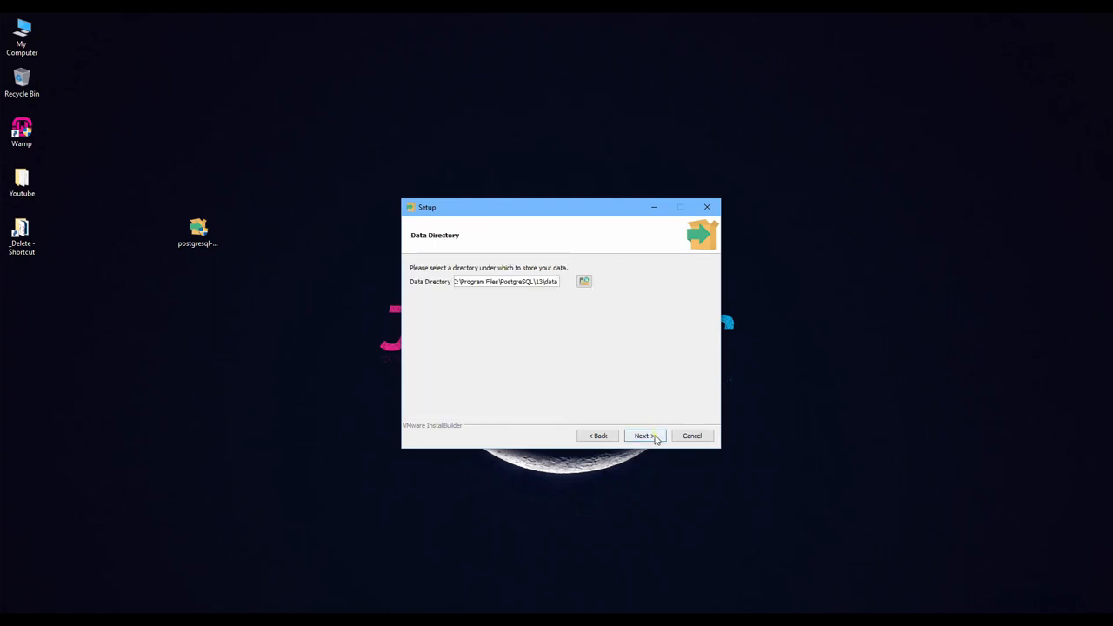
left_click(641, 435)
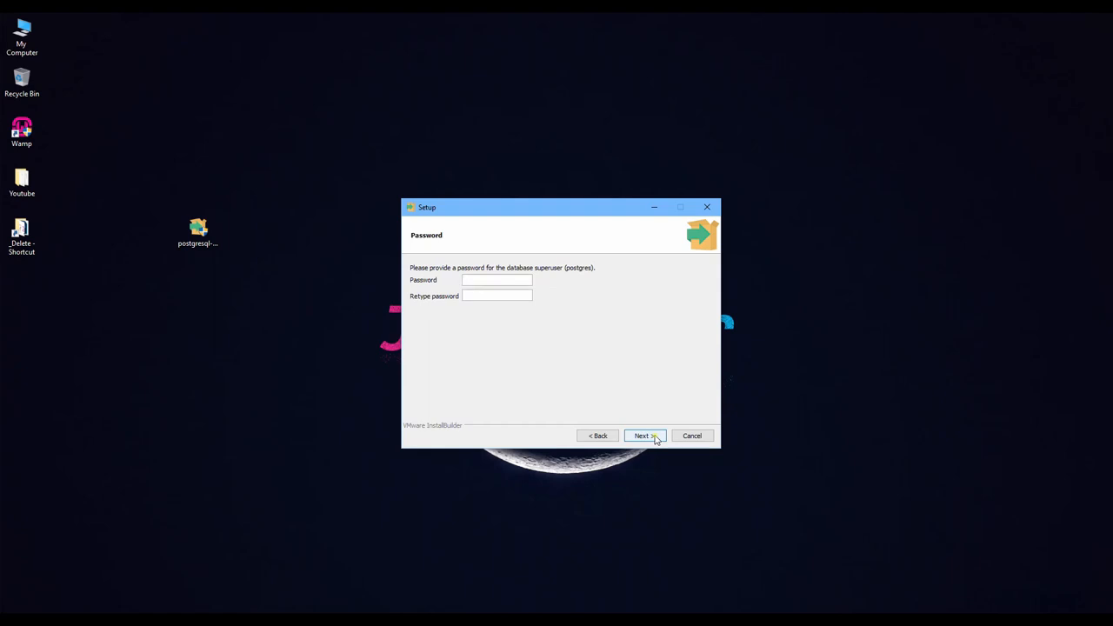
left_click(497, 280)
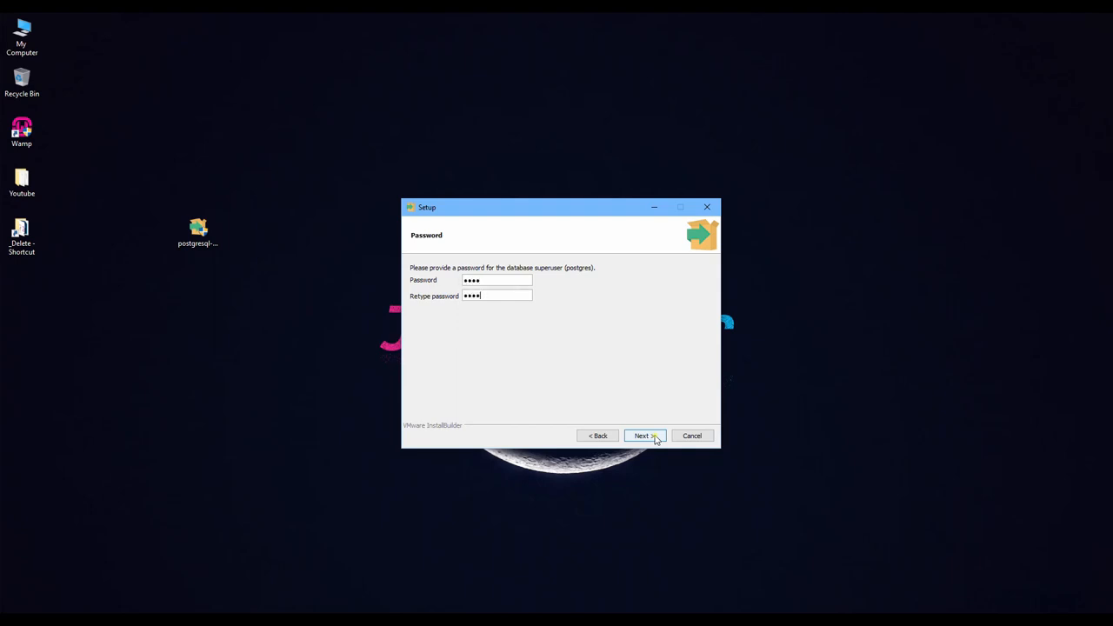
left_click(643, 435)
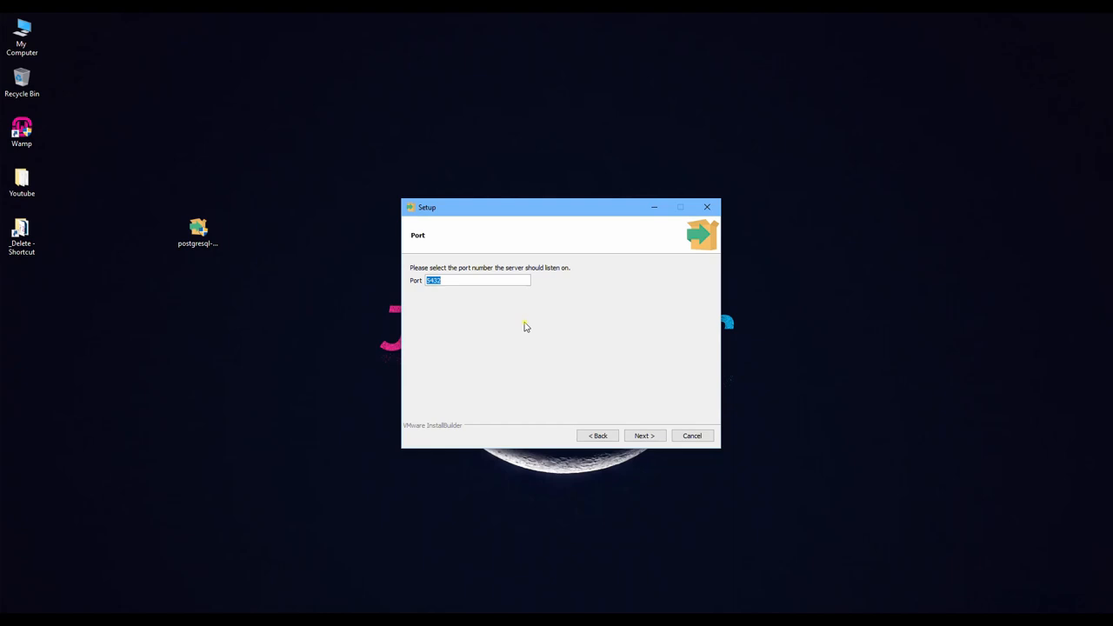
- Set the server port to 1111, keep the default locale, and accept the pre-installation summary
type("1111")
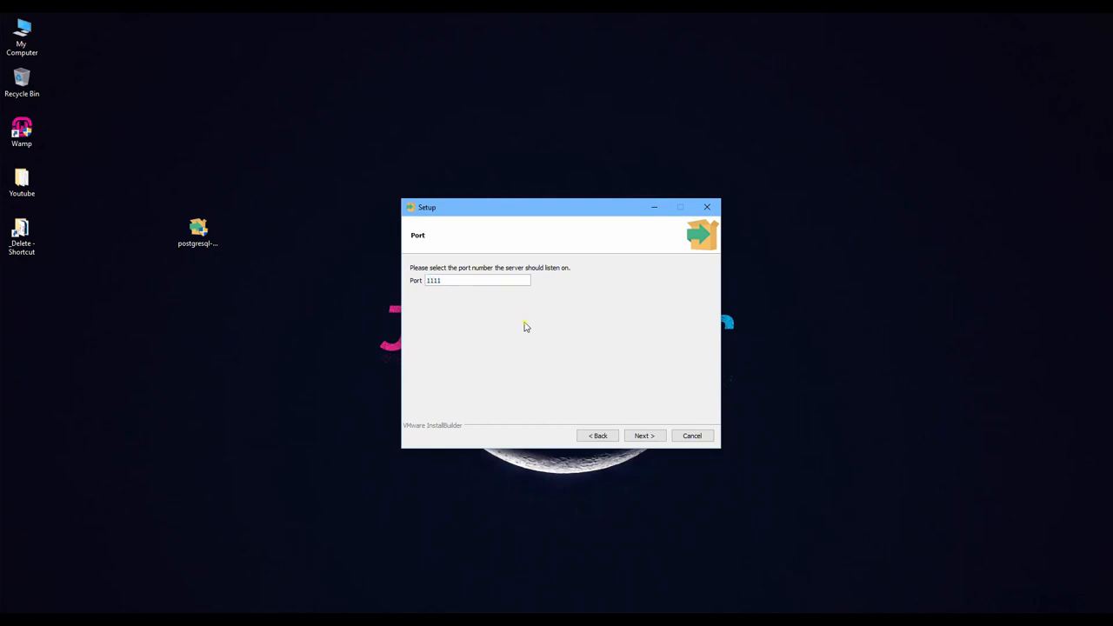
left_click(476, 280)
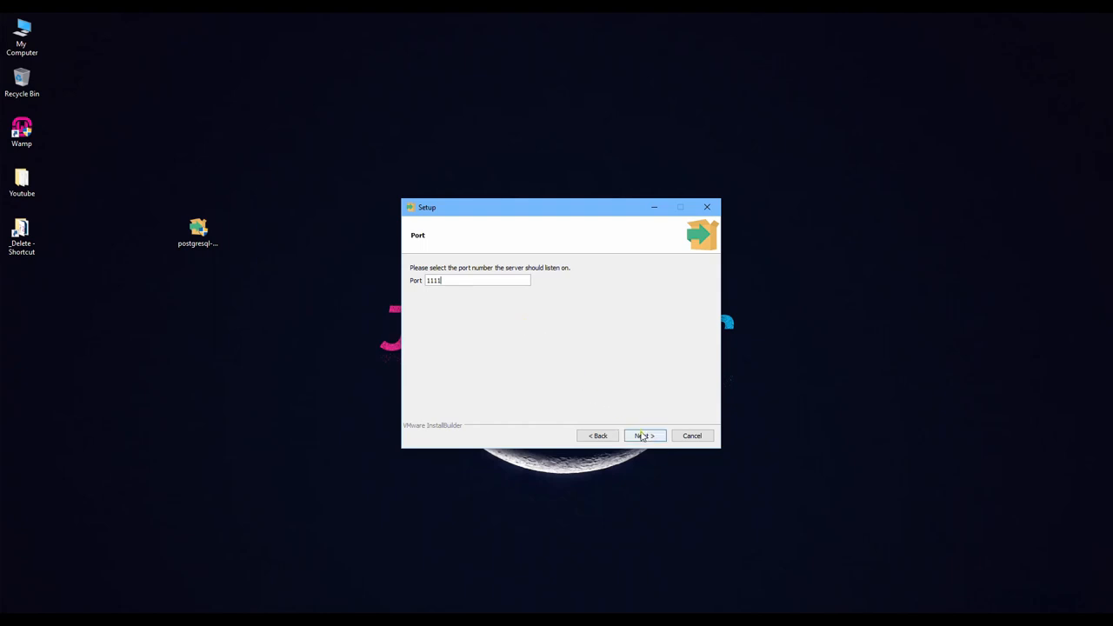
left_click(644, 435)
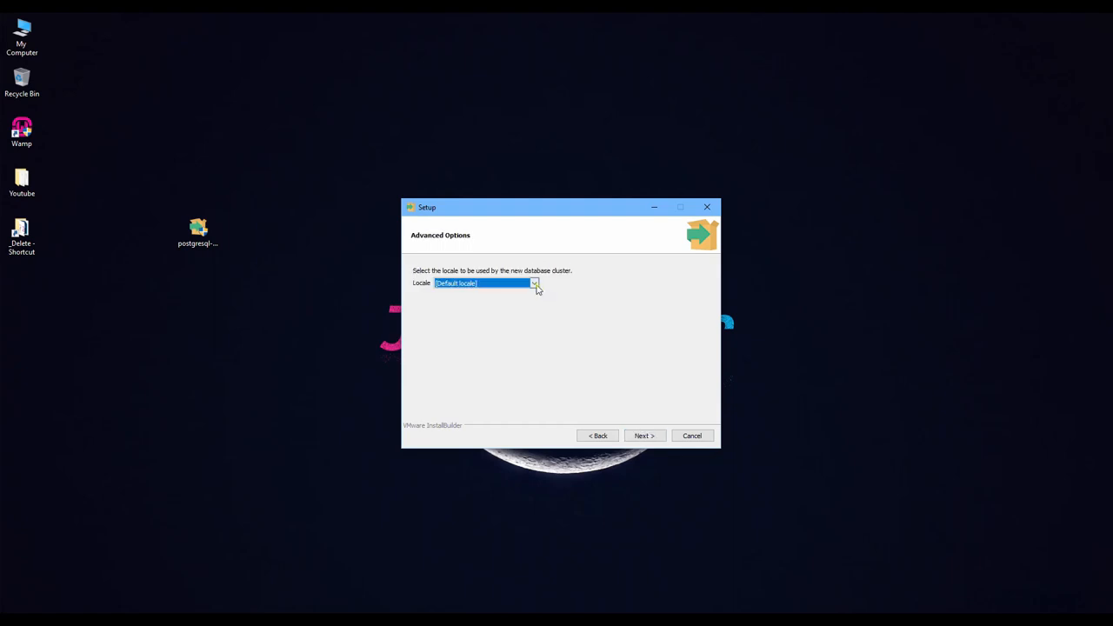
mouse_move(566, 296)
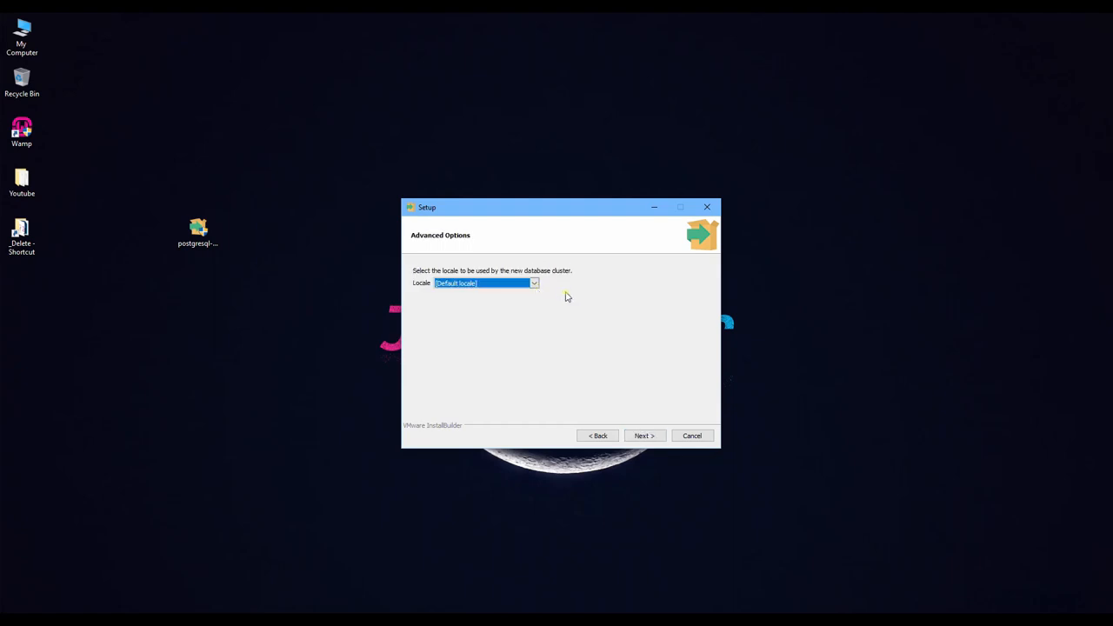
mouse_move(600, 365)
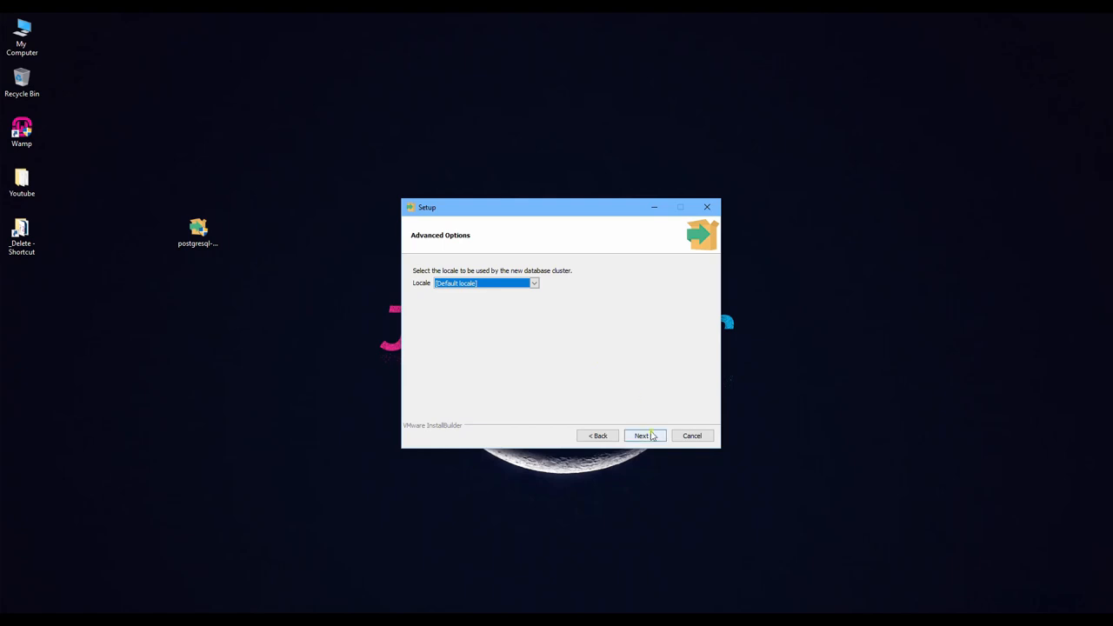
left_click(642, 435)
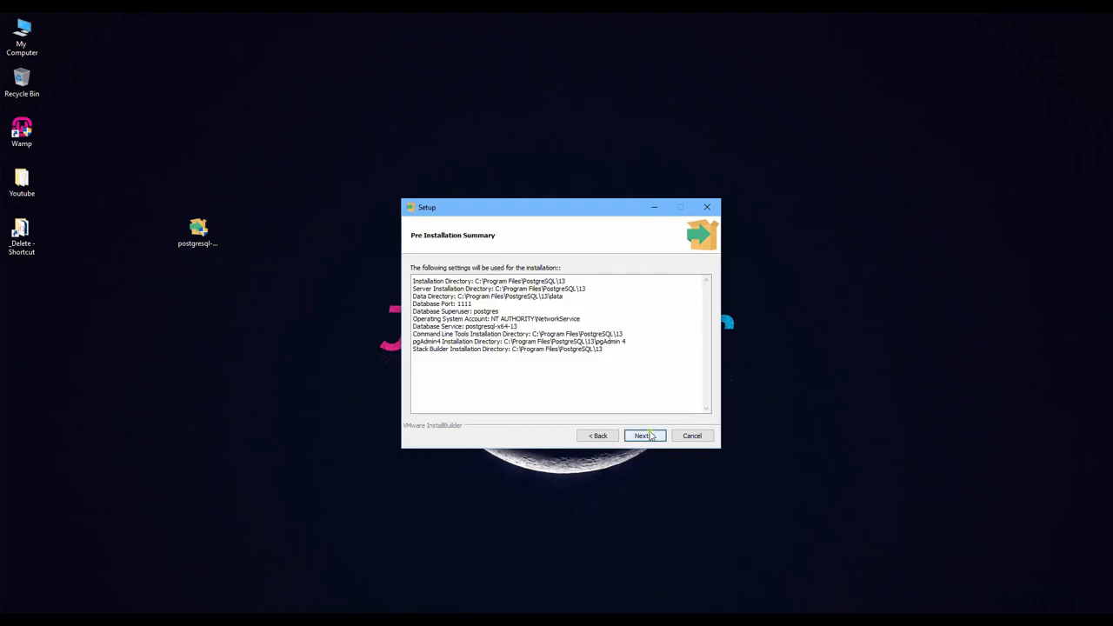
left_click(644, 435)
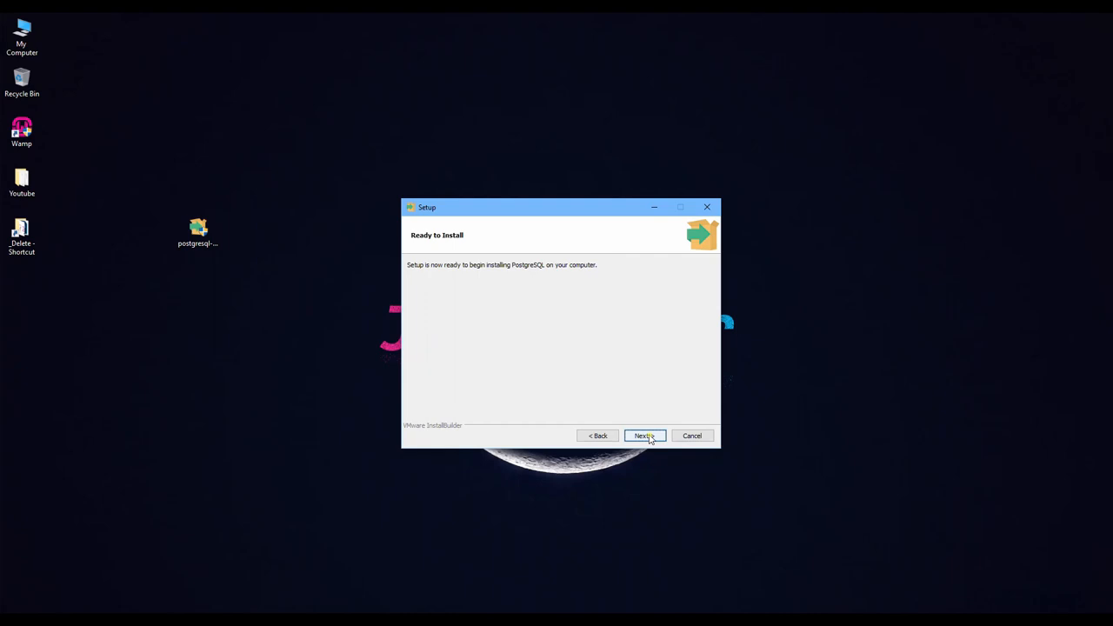
- Start installing PostgreSQL from the Ready to Install step
left_click(644, 435)
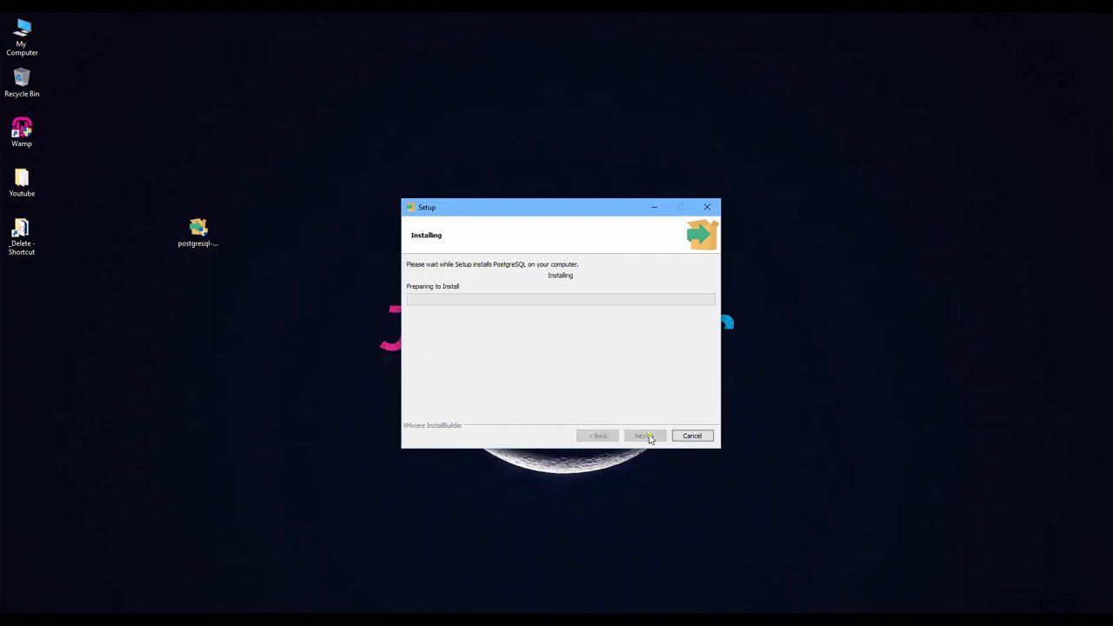
mouse_move(609, 366)
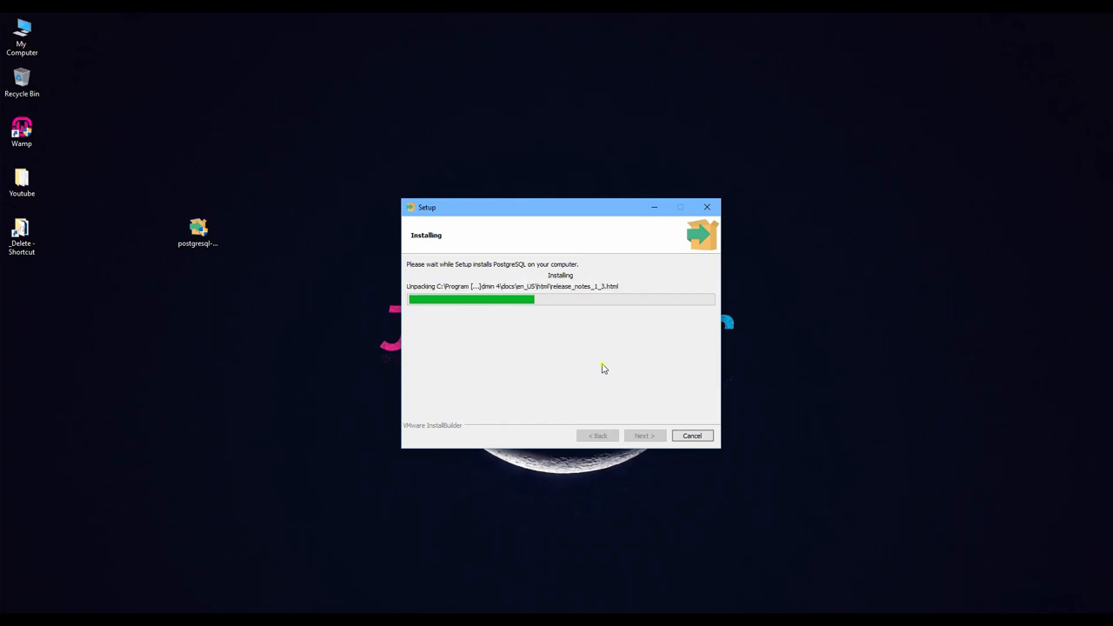
mouse_move(564, 352)
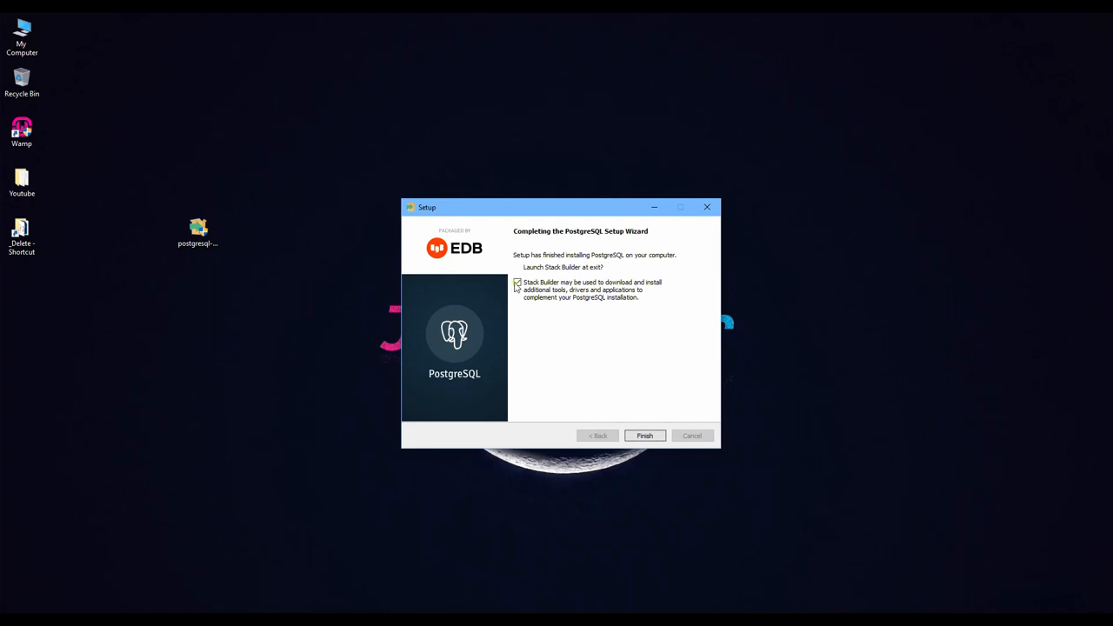
- Decline launching Stack Builder and finish the setup wizard
left_click(518, 282)
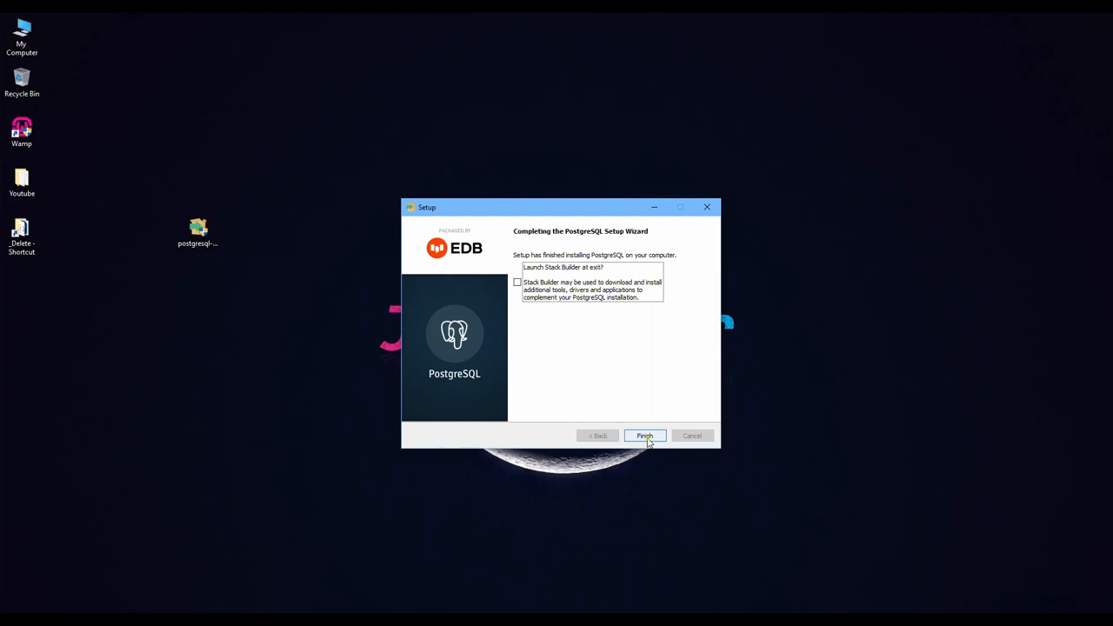
left_click(644, 435)
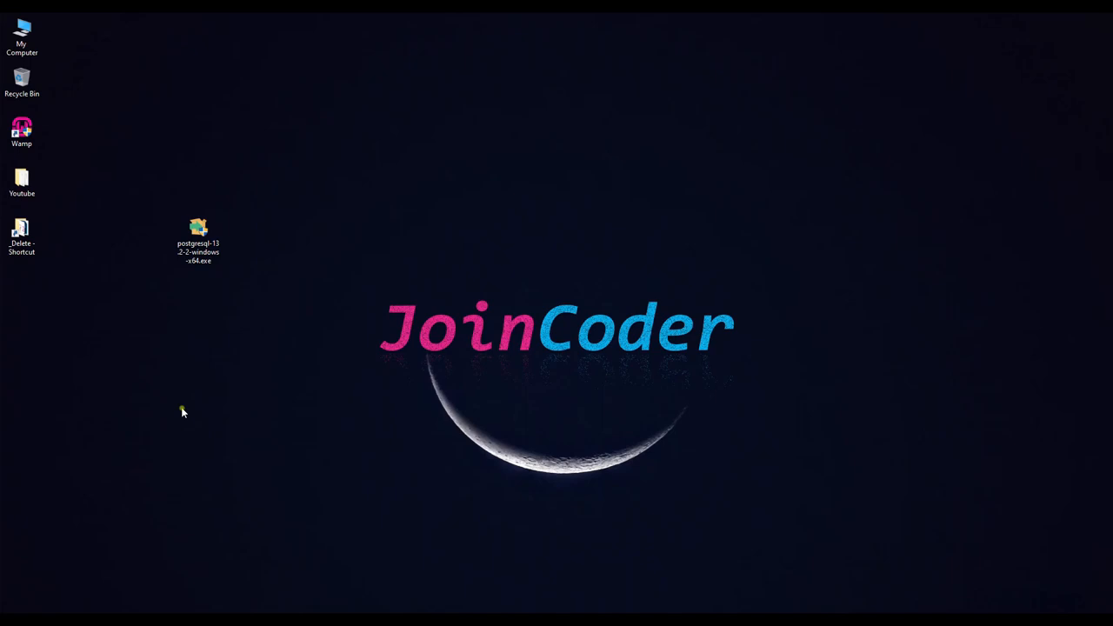
mouse_move(157, 428)
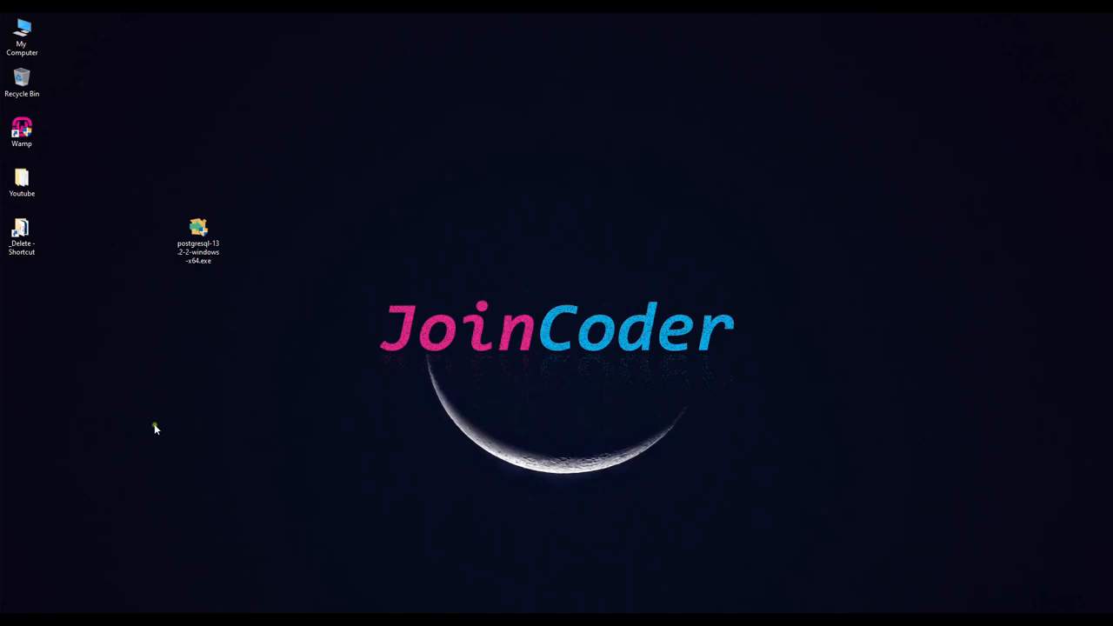
mouse_move(38, 525)
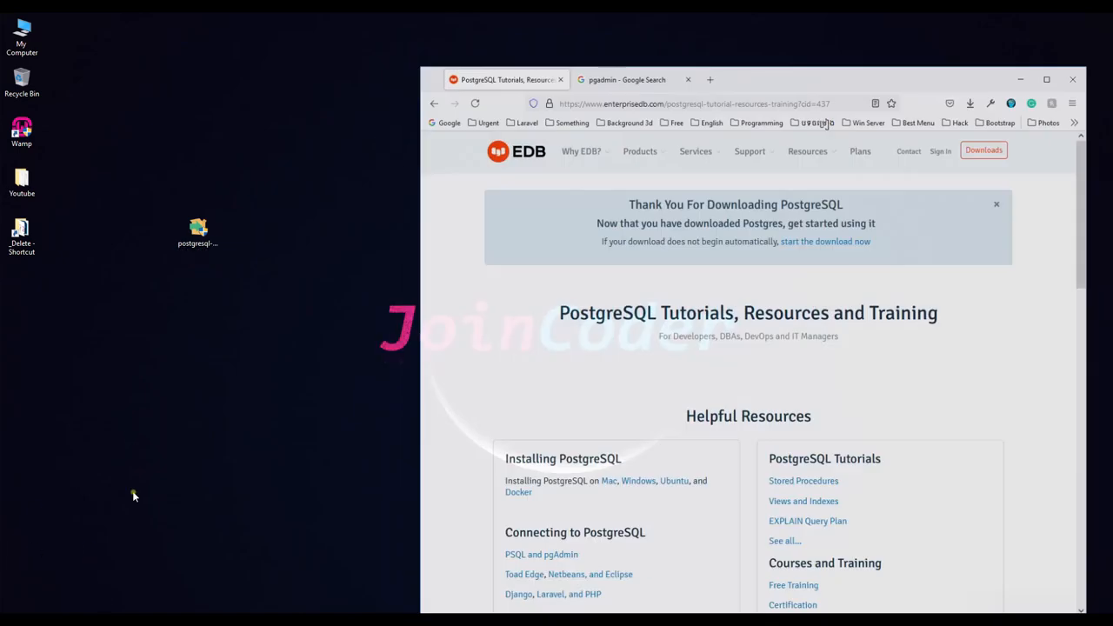
- Maximize Chrome, switch to the pgadmin search tab, and follow the Download sitelink to pgAdmin's site
left_click(1047, 80)
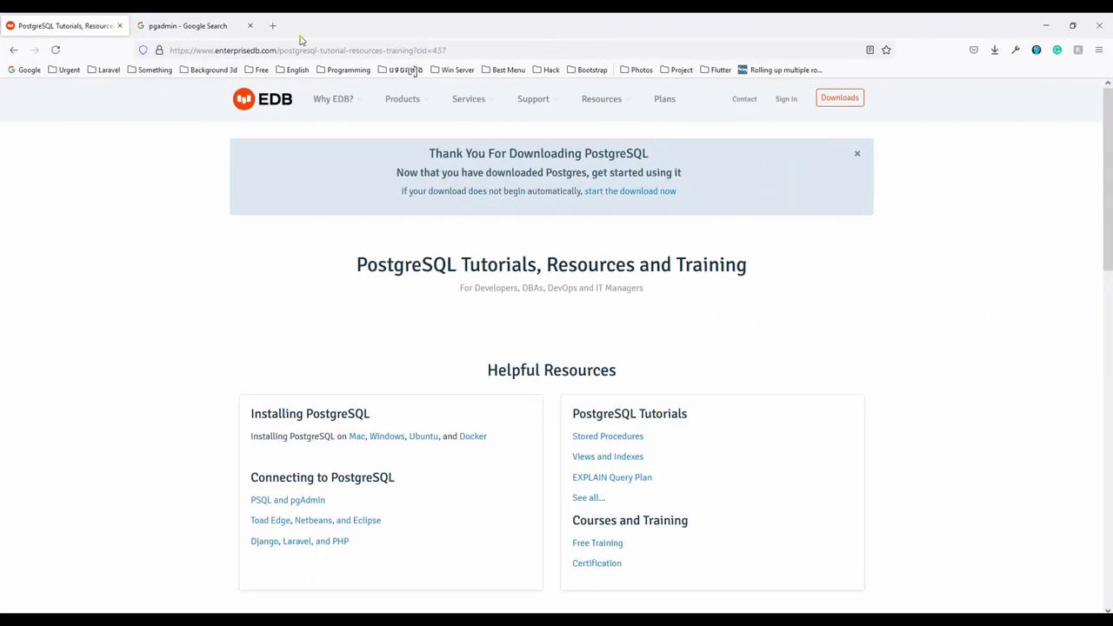
left_click(187, 26)
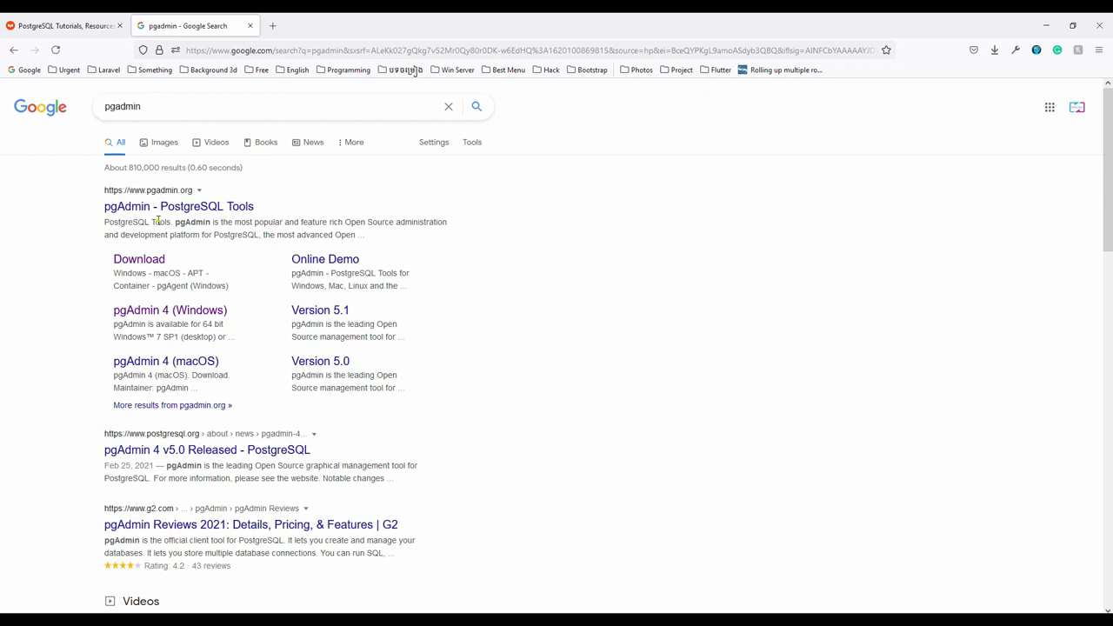
mouse_move(139, 259)
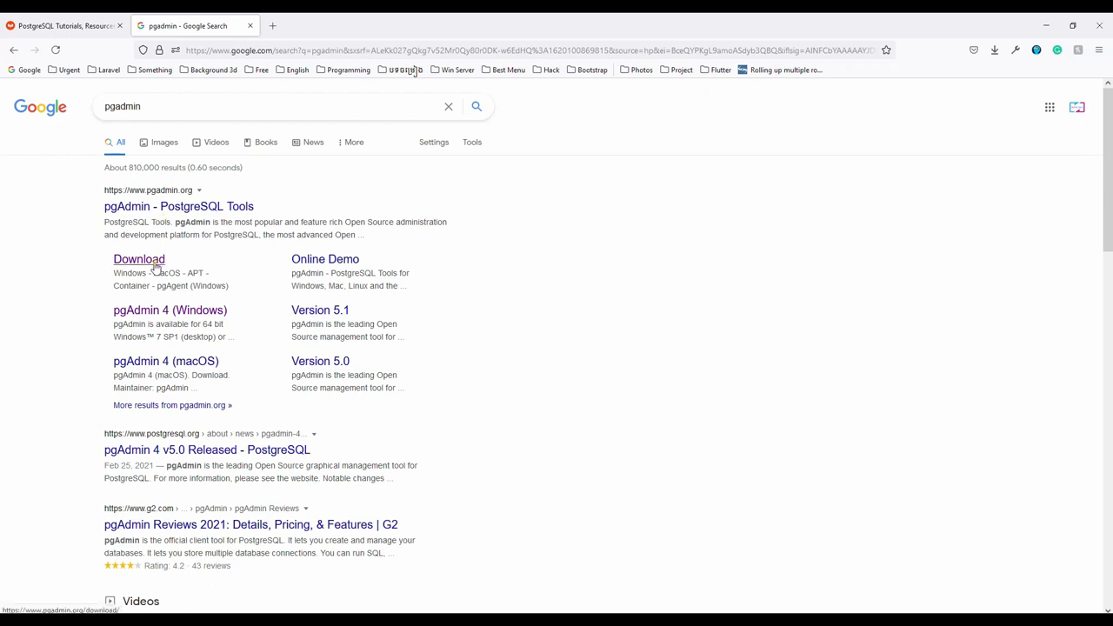
left_click(139, 260)
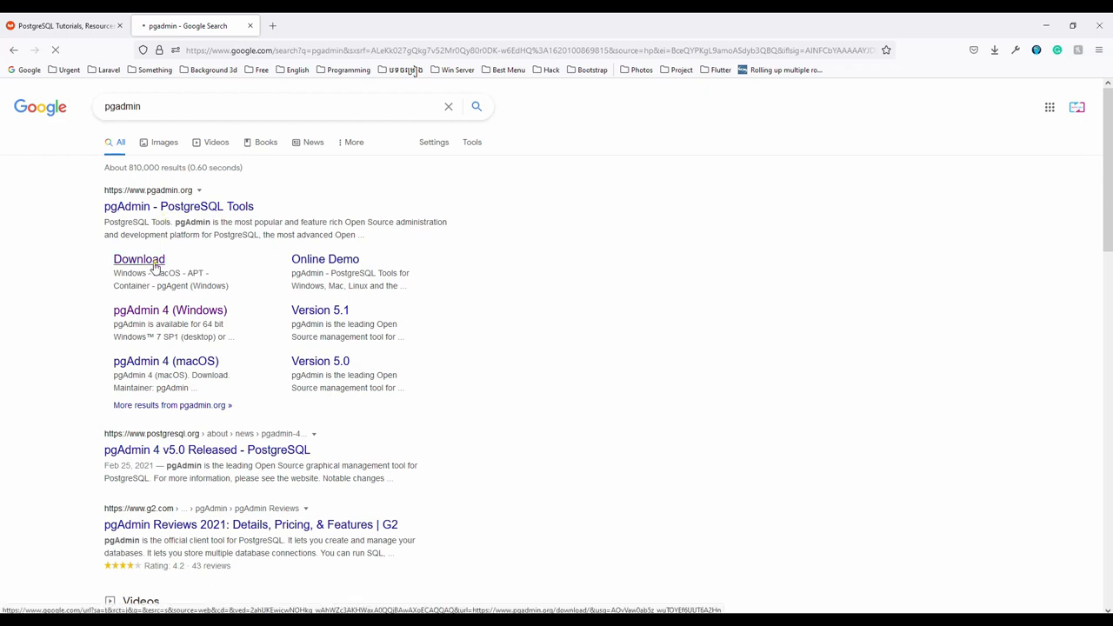
left_click(139, 259)
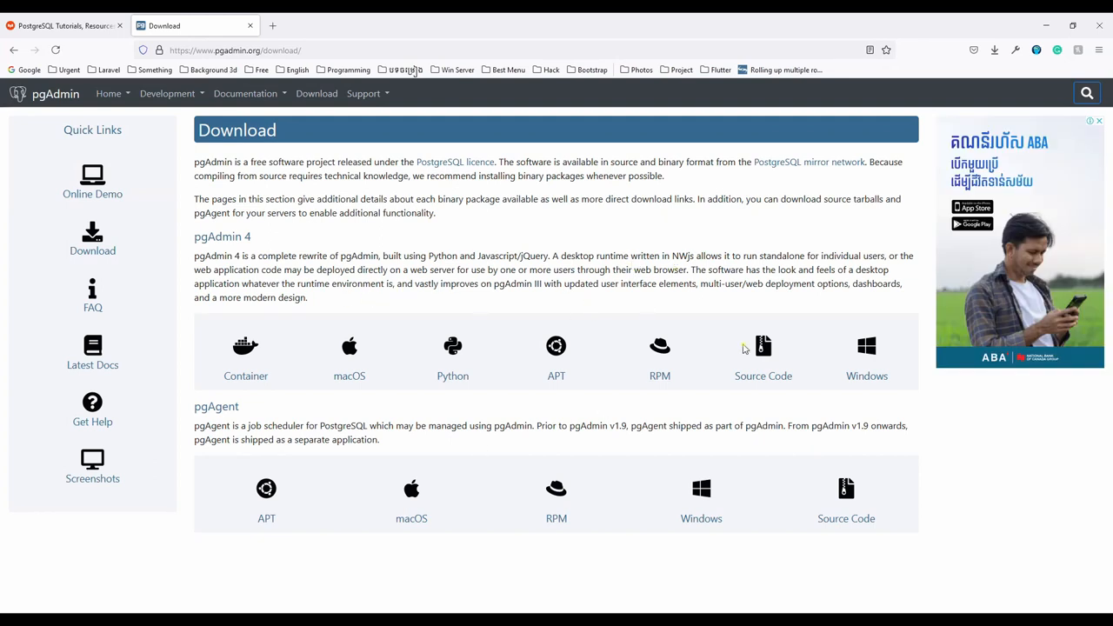
mouse_move(866, 376)
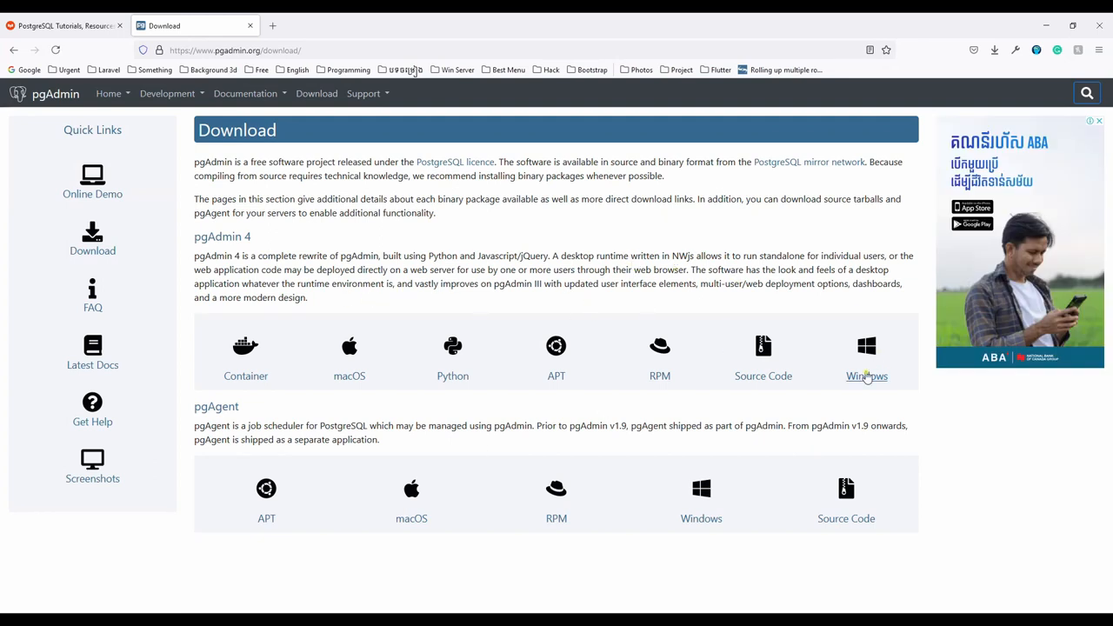
- Download pgadmin4-5.2-x64.exe from the pgAdmin 4 v5.2 Windows release and save it
left_click(866, 352)
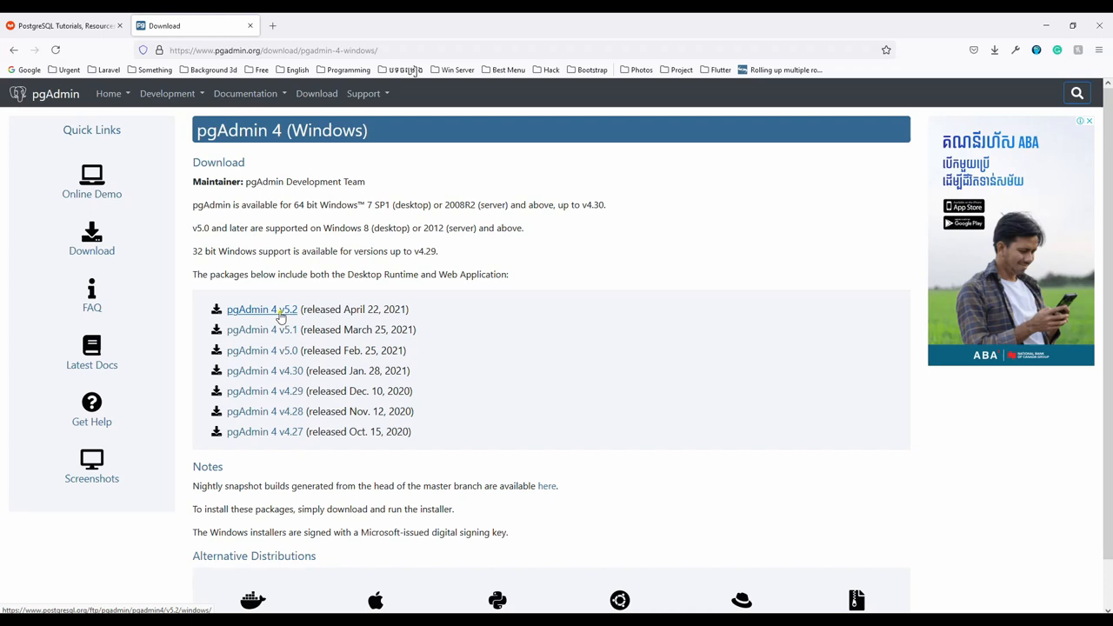
left_click(261, 309)
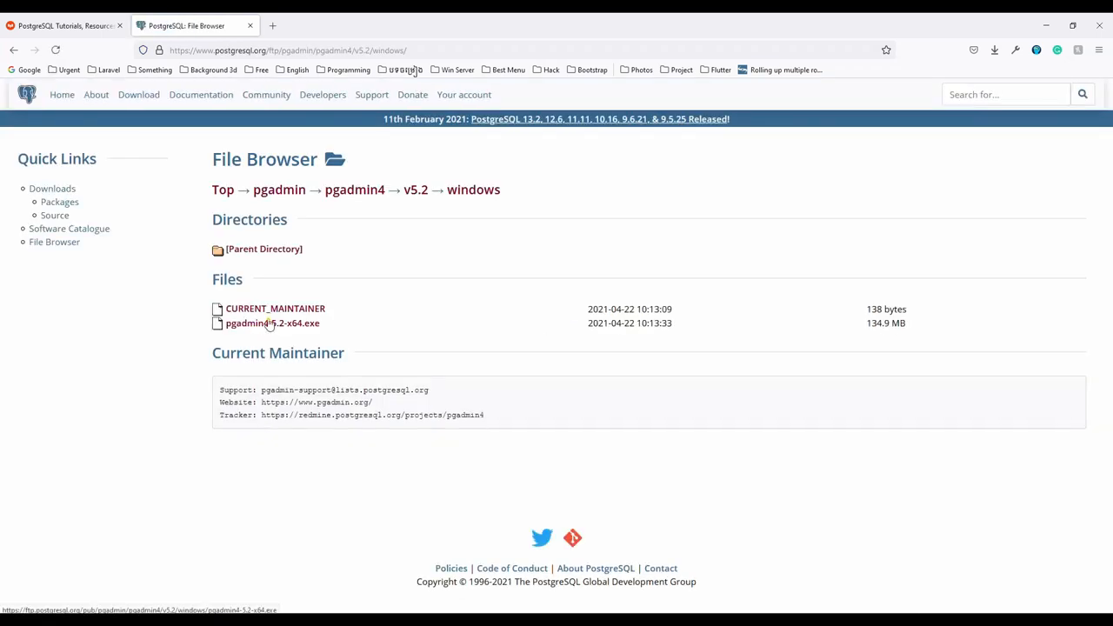
left_click(271, 322)
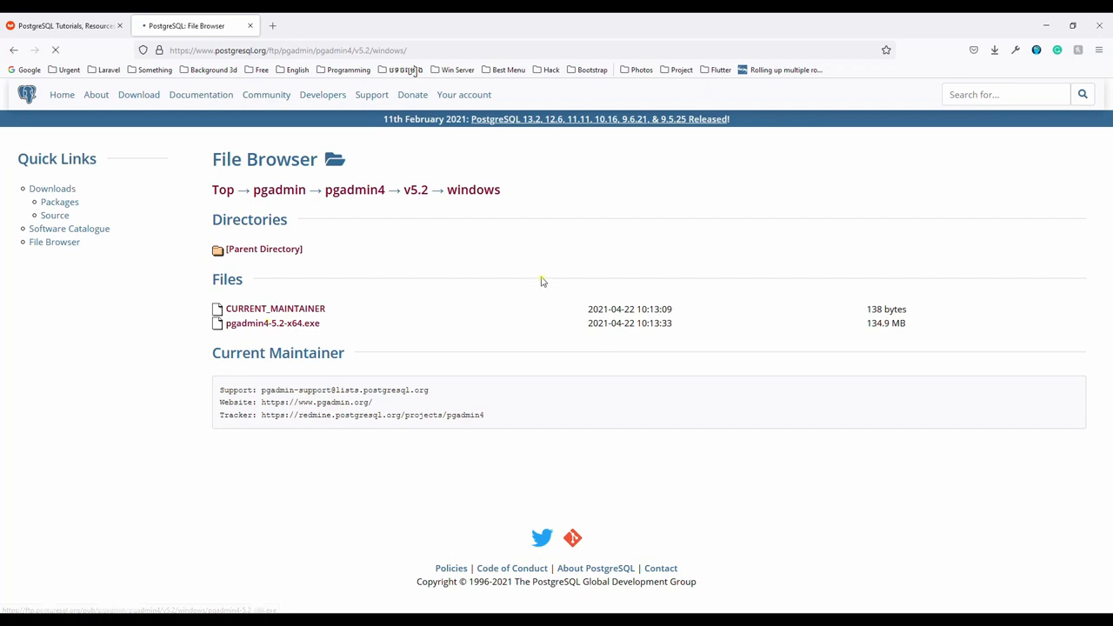
left_click(271, 322)
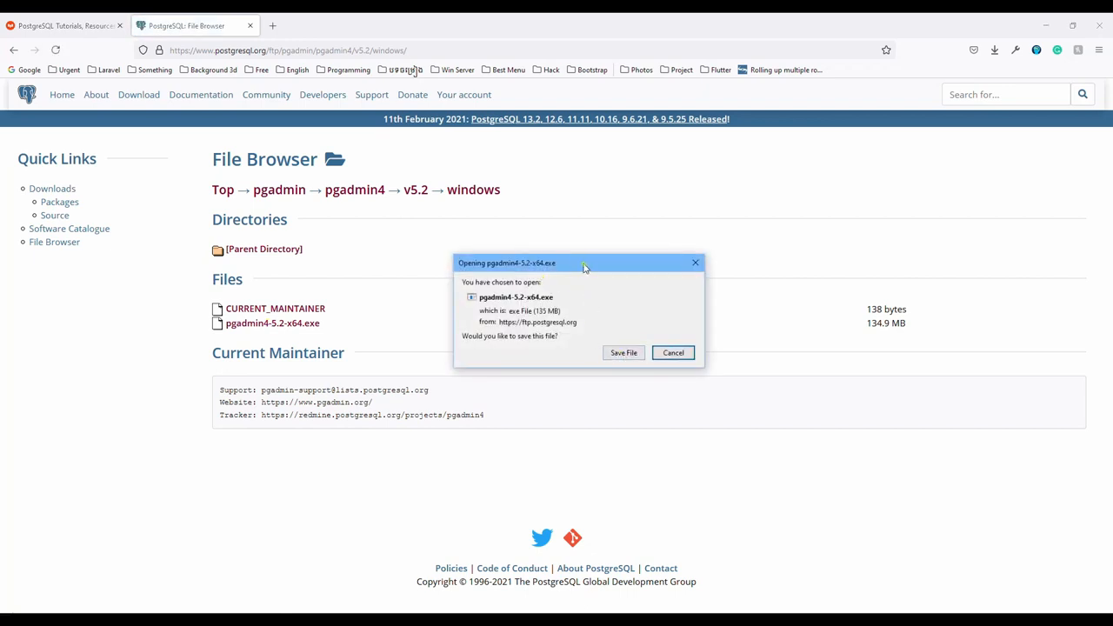
left_click(622, 351)
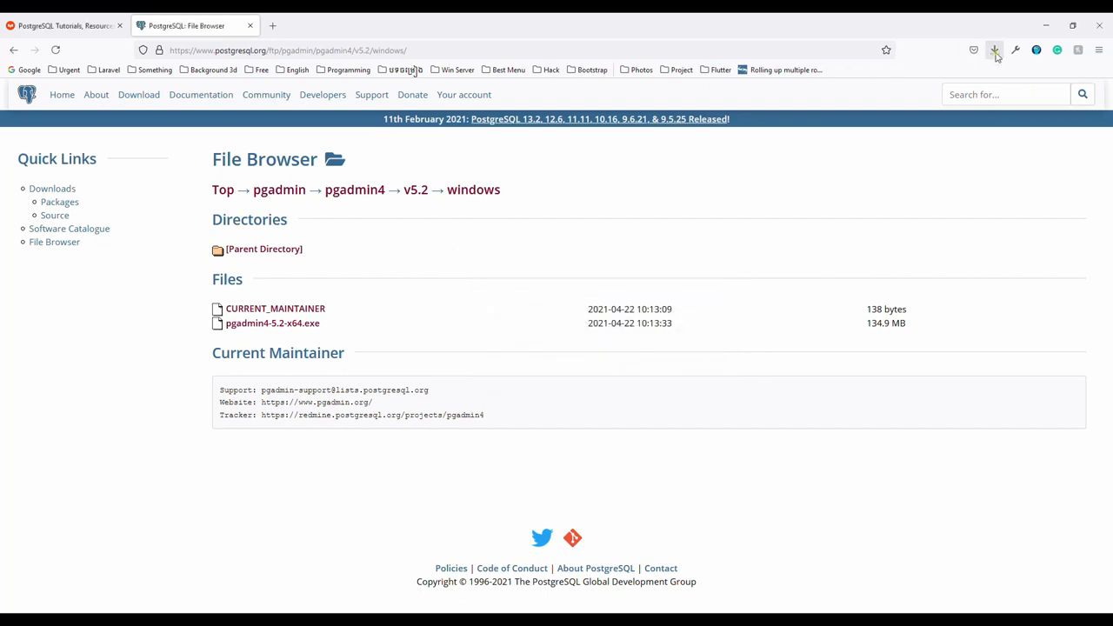
left_click(996, 49)
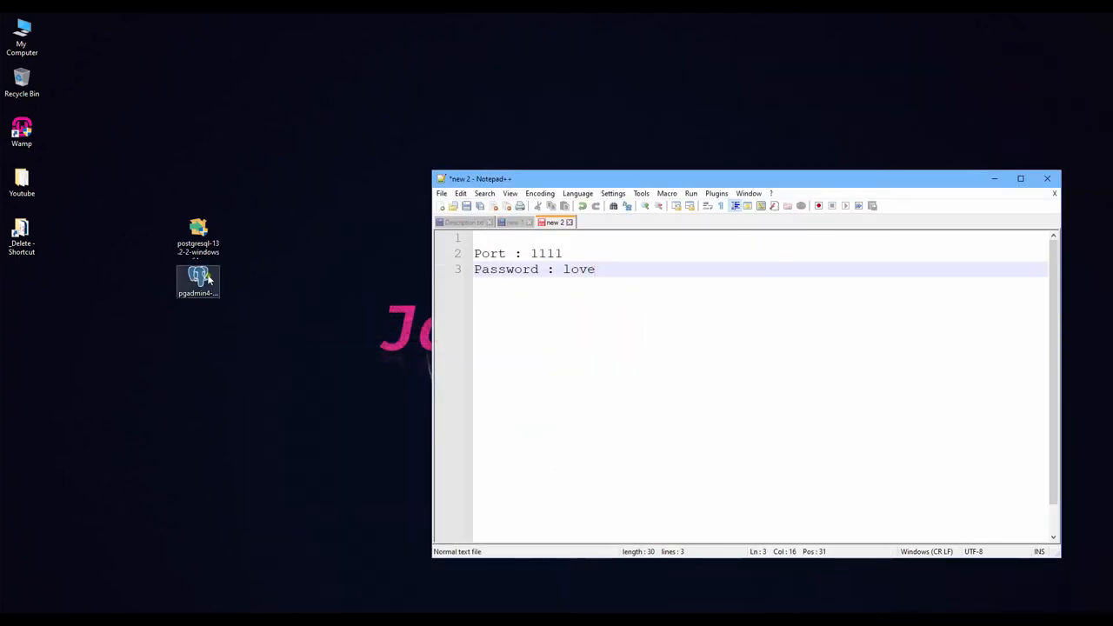
- Launch the pgAdmin 4 installer from the desktop so its setup wizard appears
right_click(198, 282)
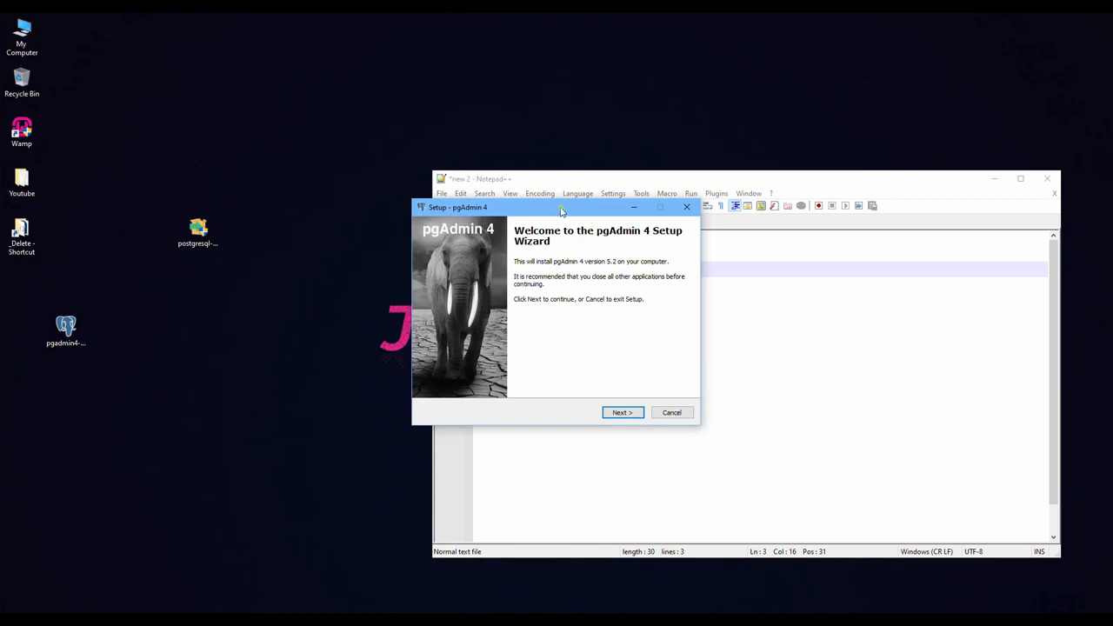
- Accept the license, keep the default install location and Start Menu folder, install and finish
left_click_drag(556, 207, 277, 183)
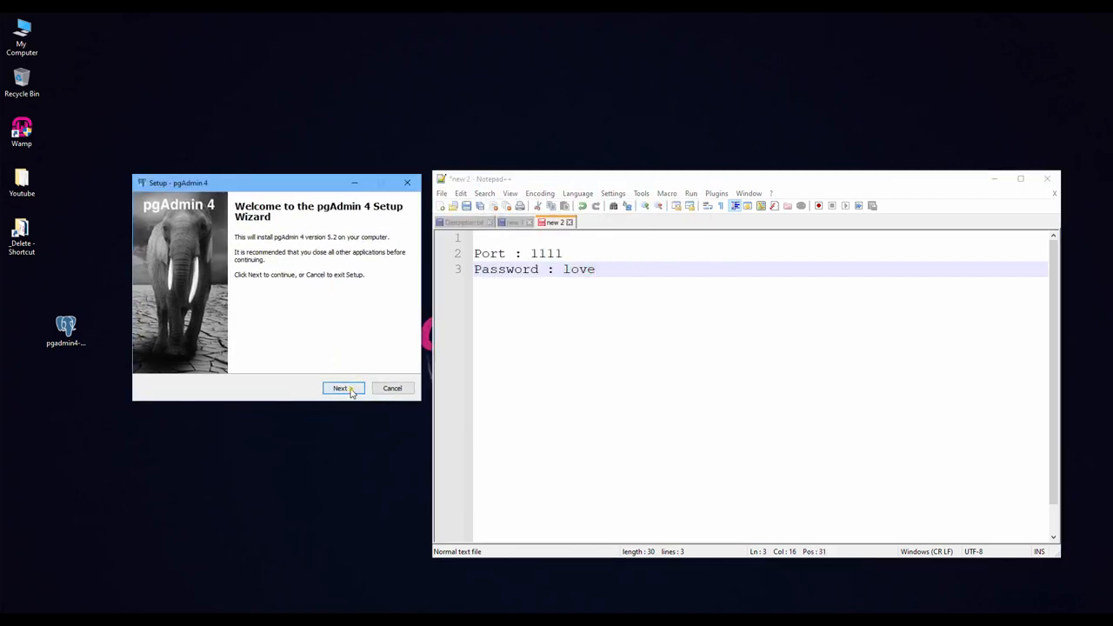
left_click(341, 388)
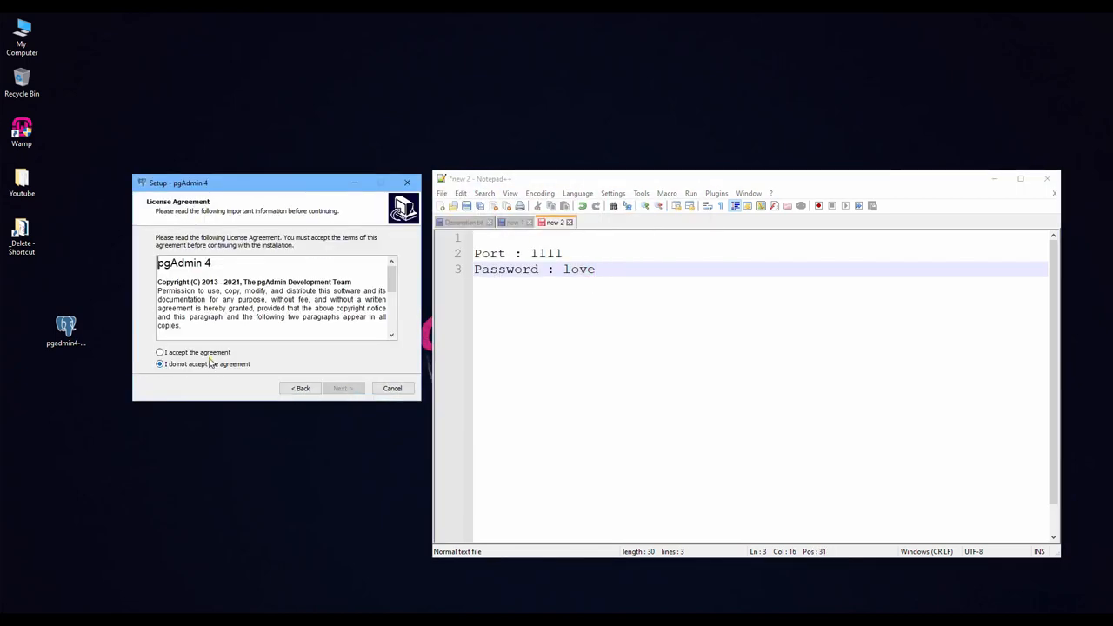
left_click(160, 351)
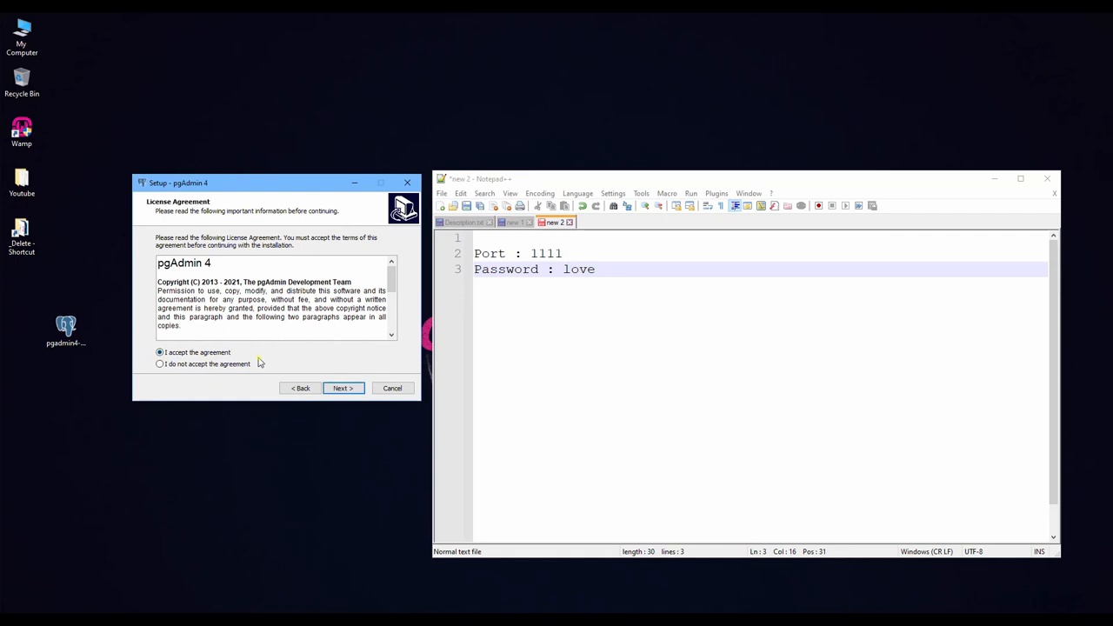
left_click(341, 388)
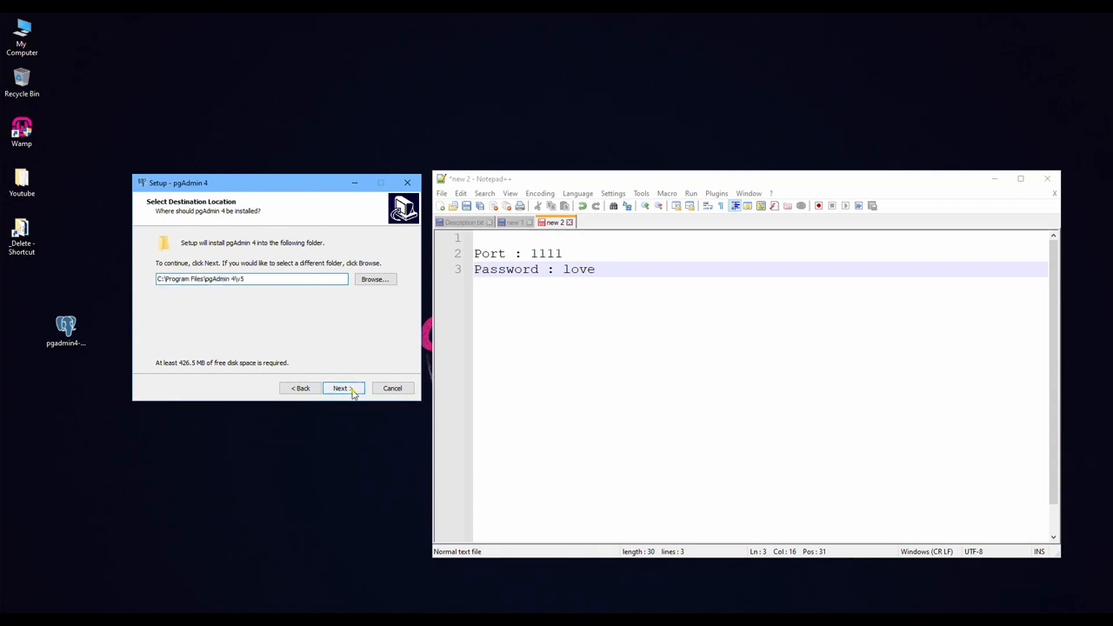
left_click(341, 388)
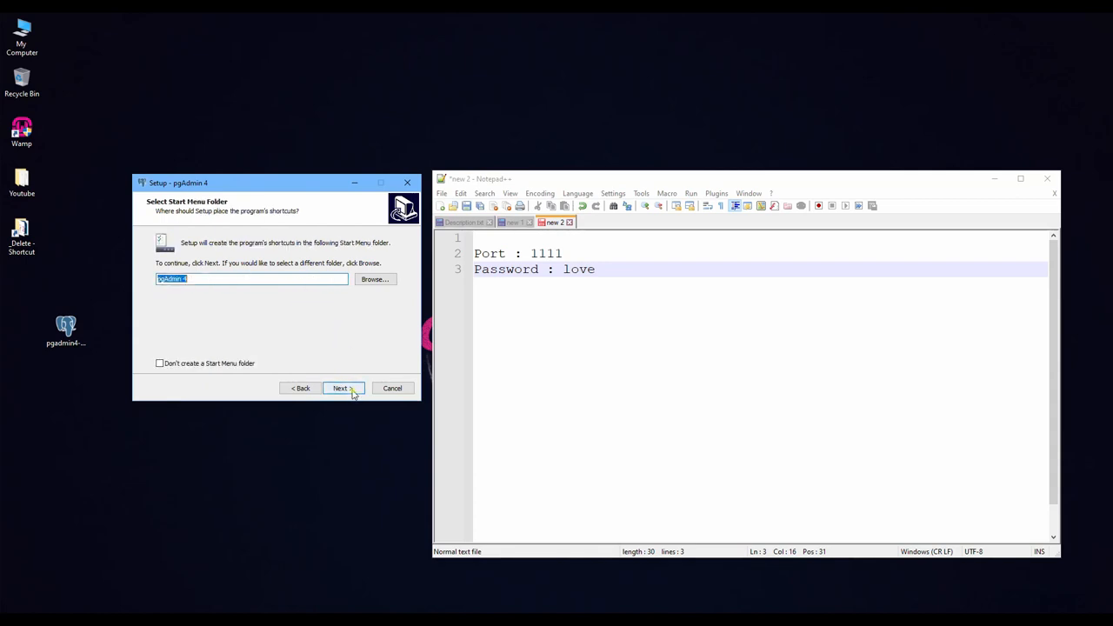
left_click(341, 388)
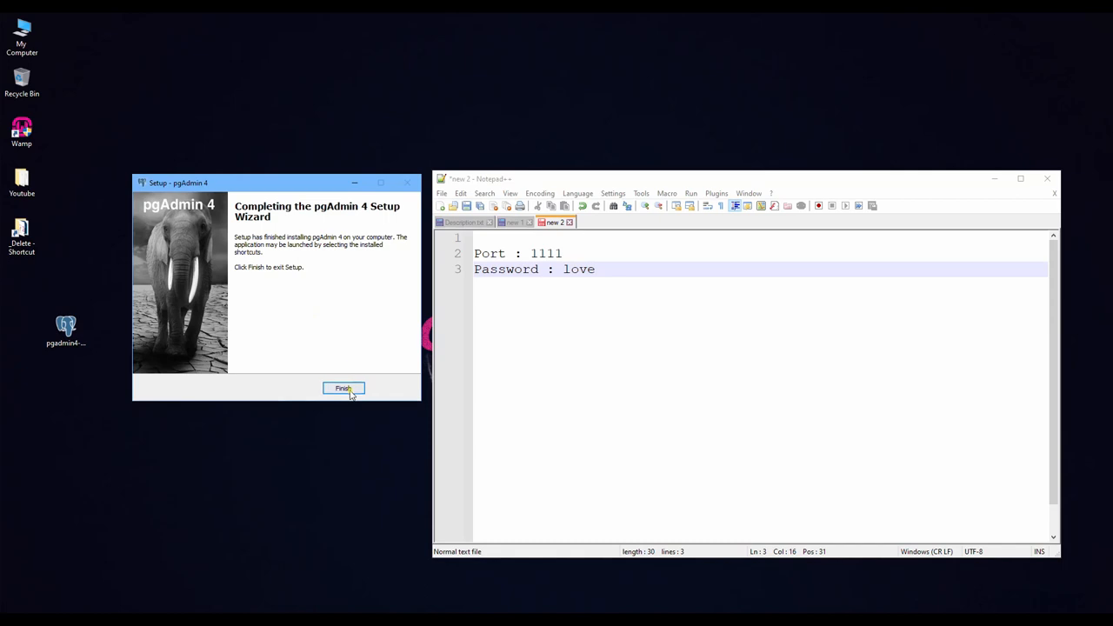
left_click(342, 390)
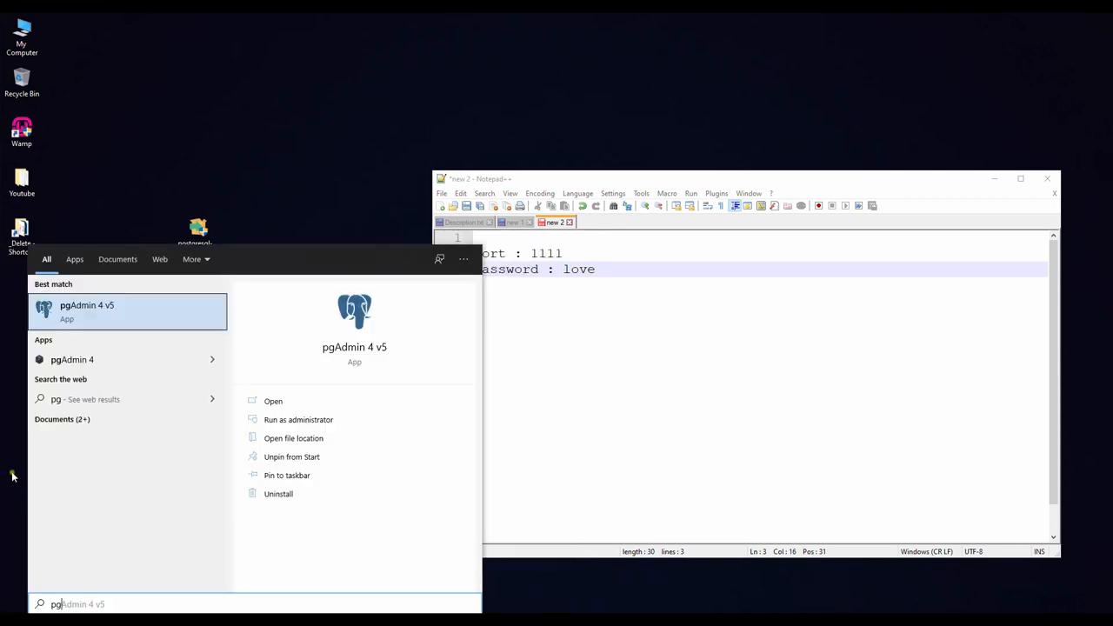
- Start pgAdmin 4 v5 from the Start menu search results
right_click(87, 311)
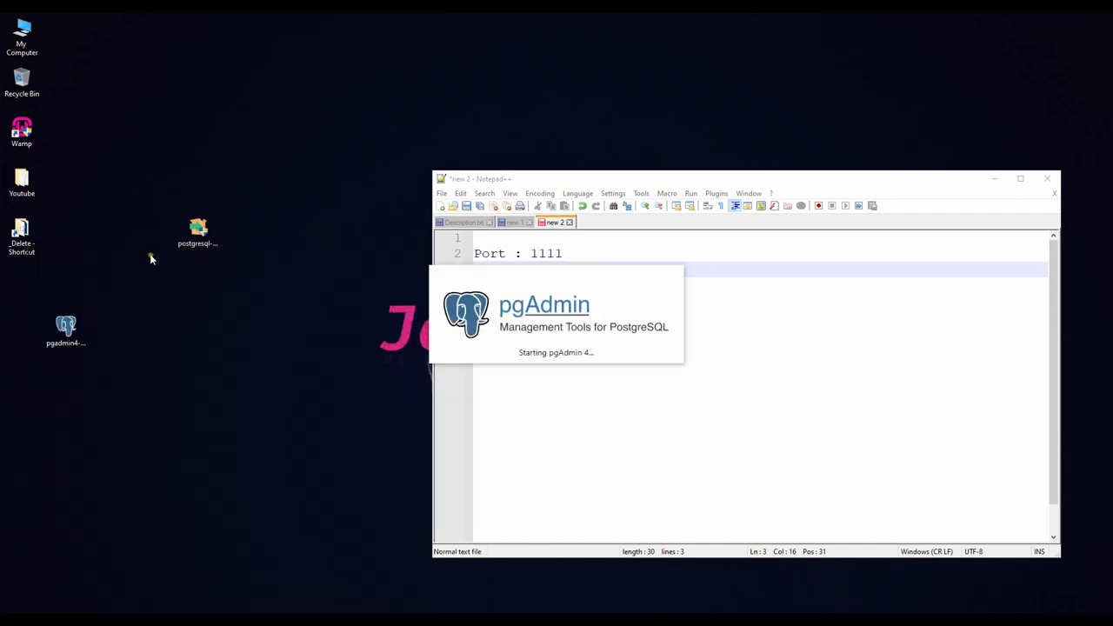
mouse_move(700, 383)
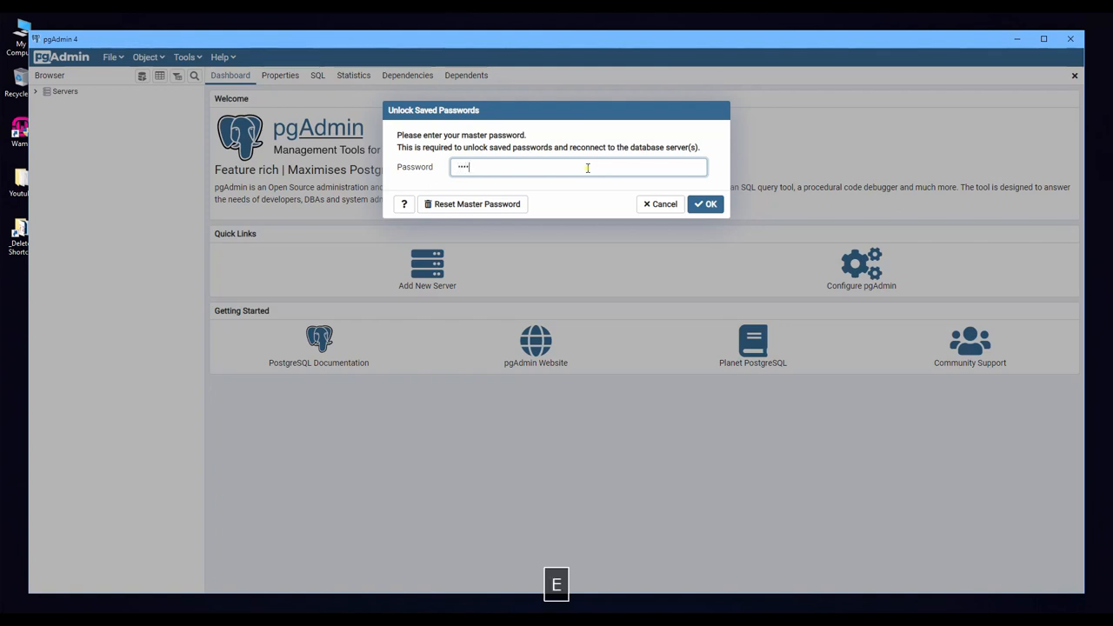
- Unlock saved passwords, connect to the PostgreSQL 13 server and show its postgres database
left_click(707, 203)
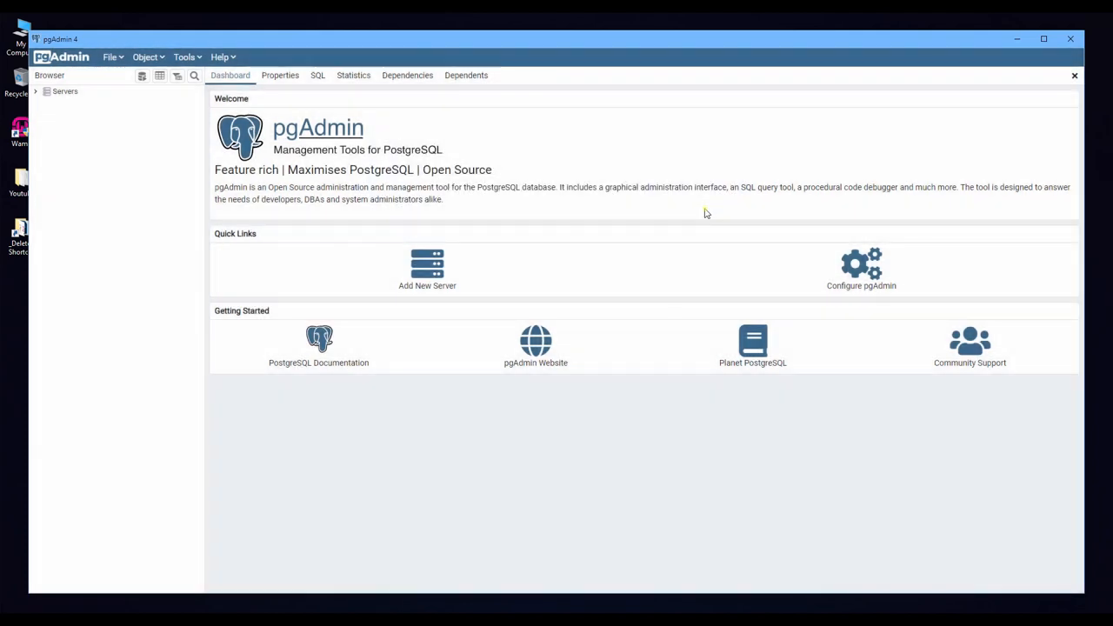
left_click(66, 90)
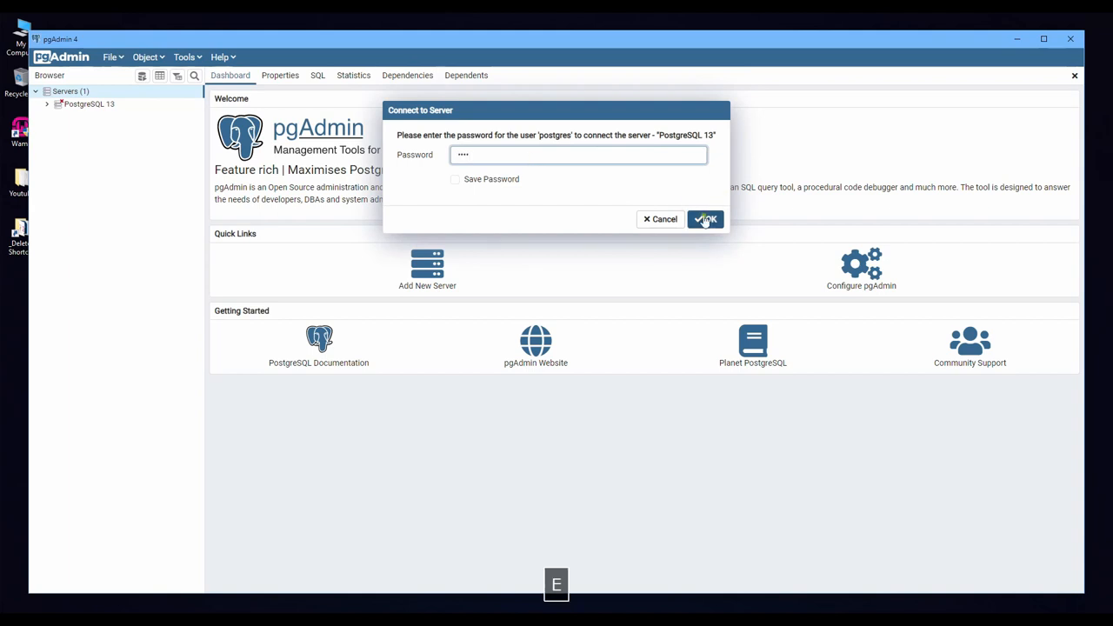
left_click(706, 220)
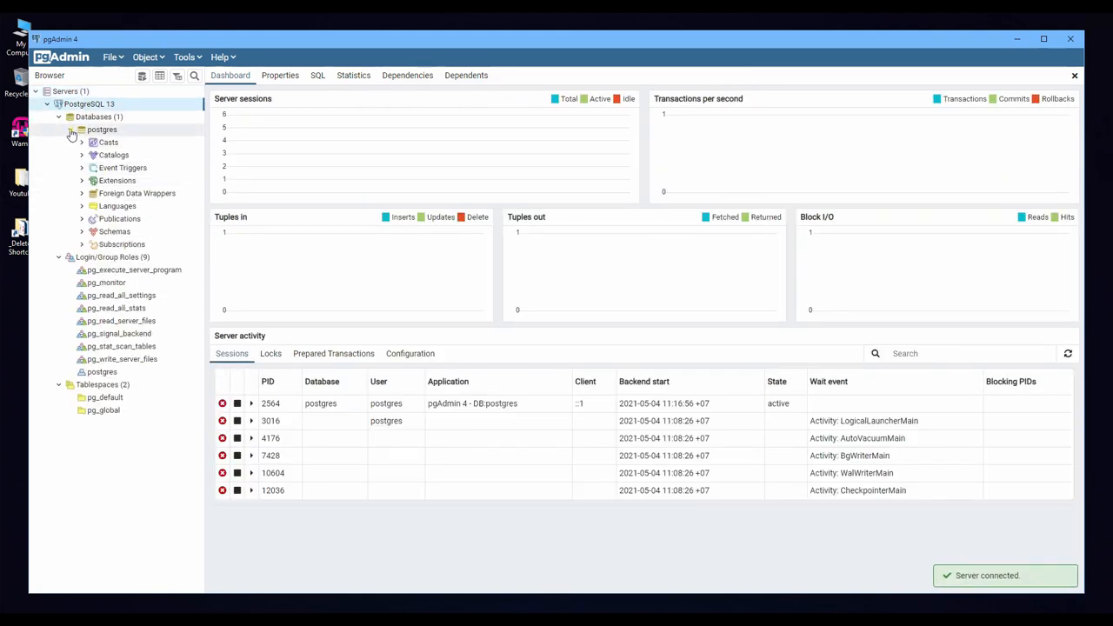
left_click(59, 116)
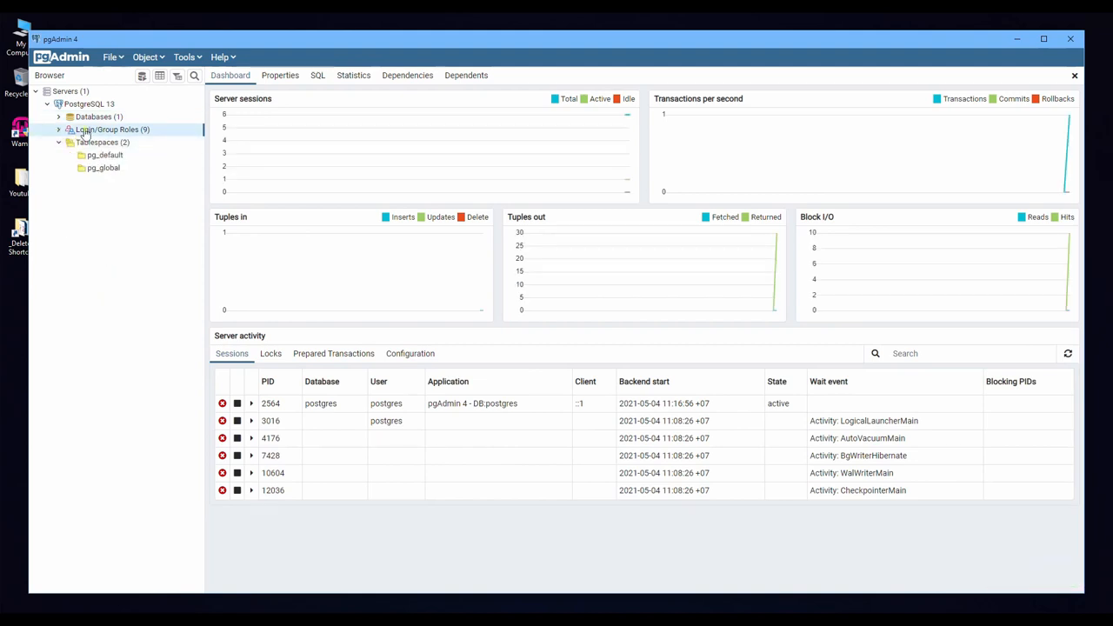
left_click(57, 116)
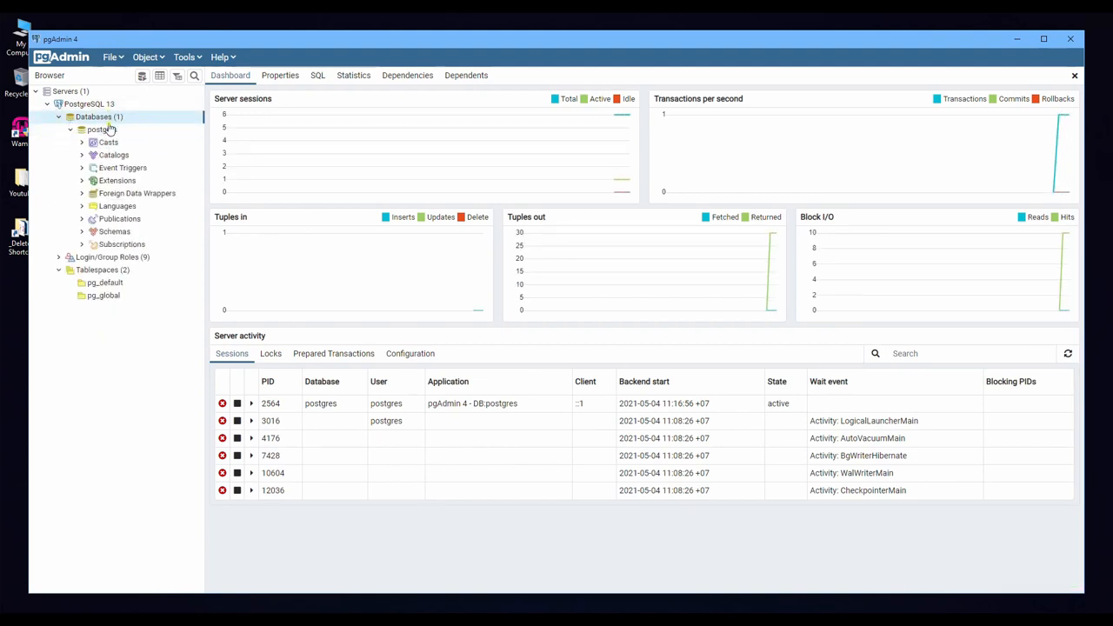
left_click(70, 129)
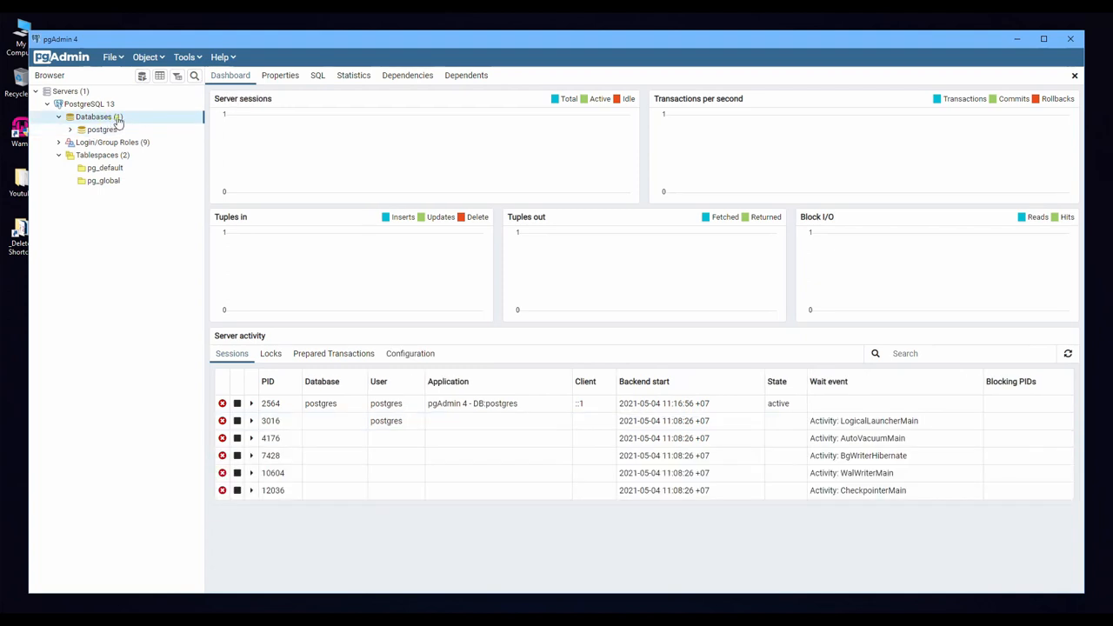
- Create a new database named Joincoderdb owned by postgres and save it
right_click(101, 129)
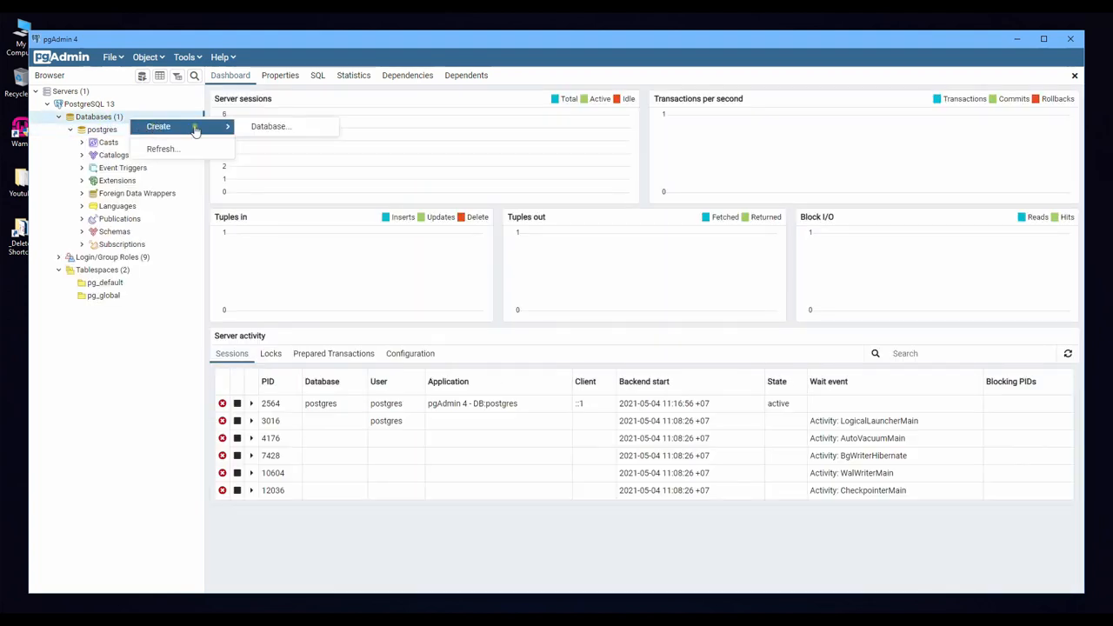
left_click(271, 126)
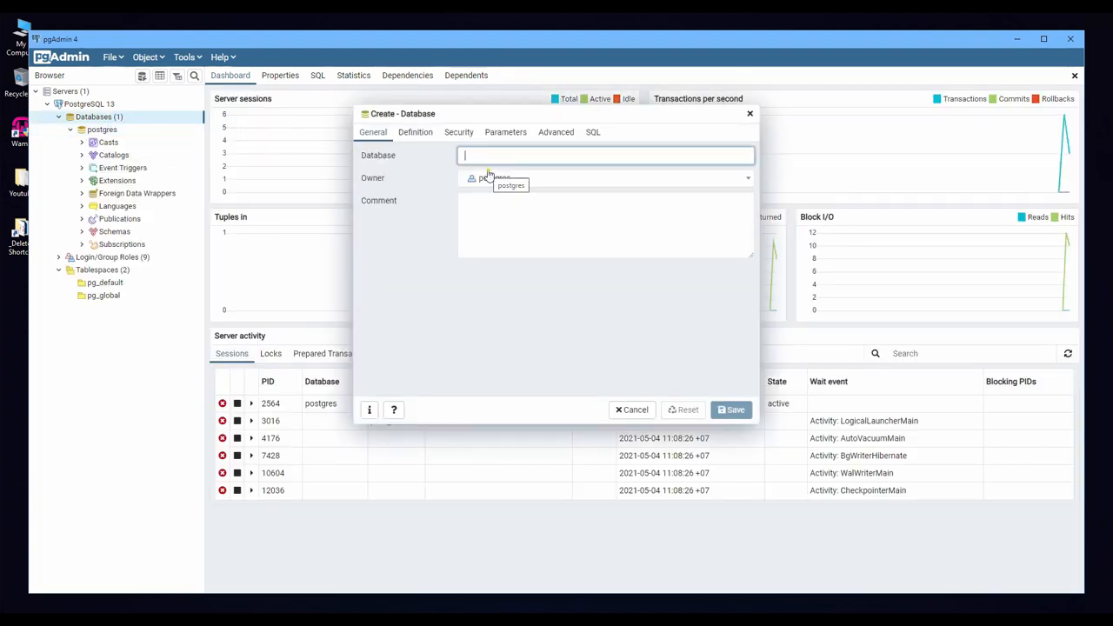
type("J")
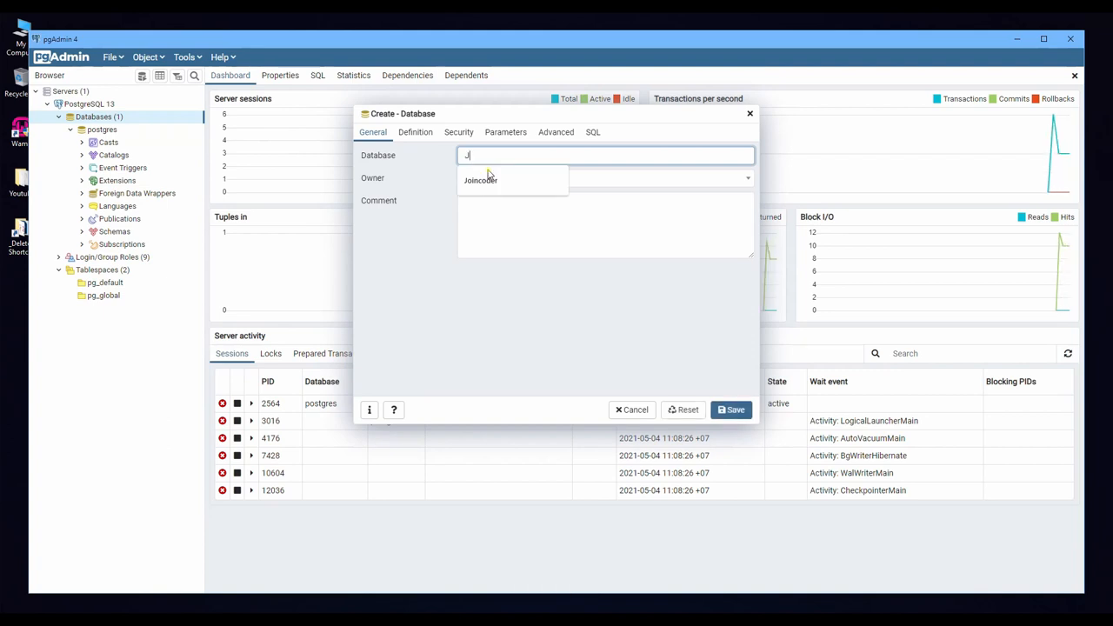
left_click(480, 179)
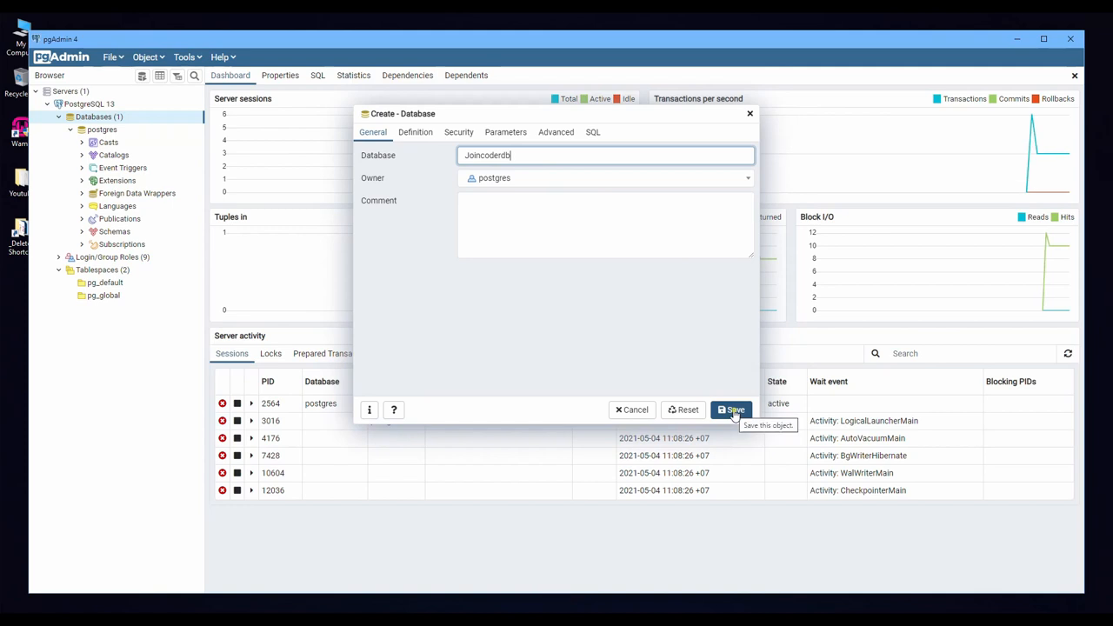
left_click(731, 411)
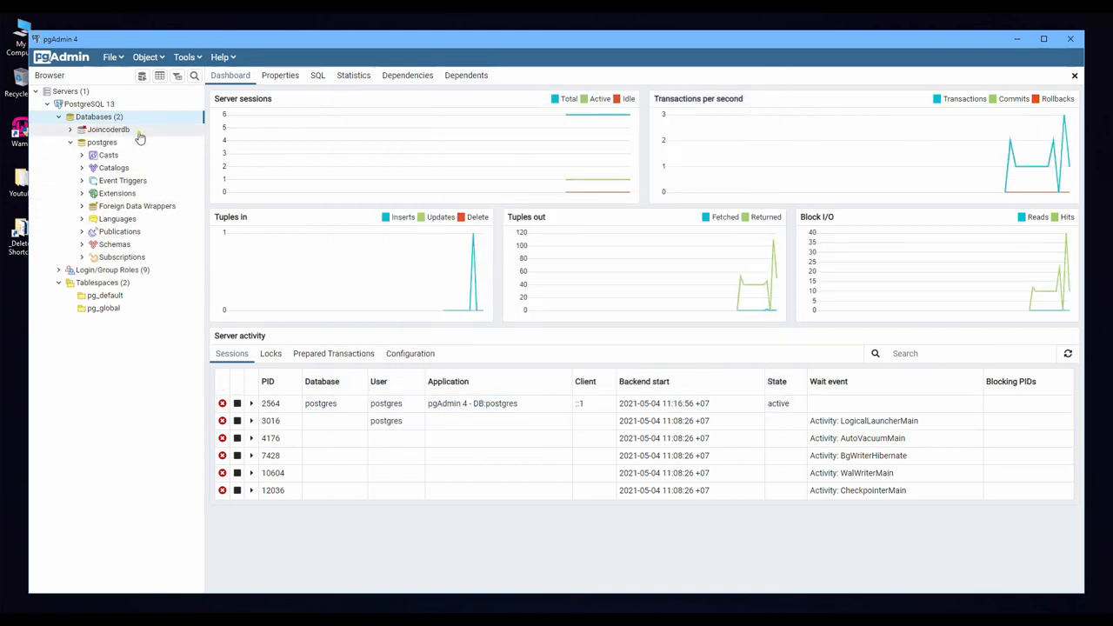
- Connect to Joincoderdb and expand its Schemas to show the public schema's objects
left_click(108, 129)
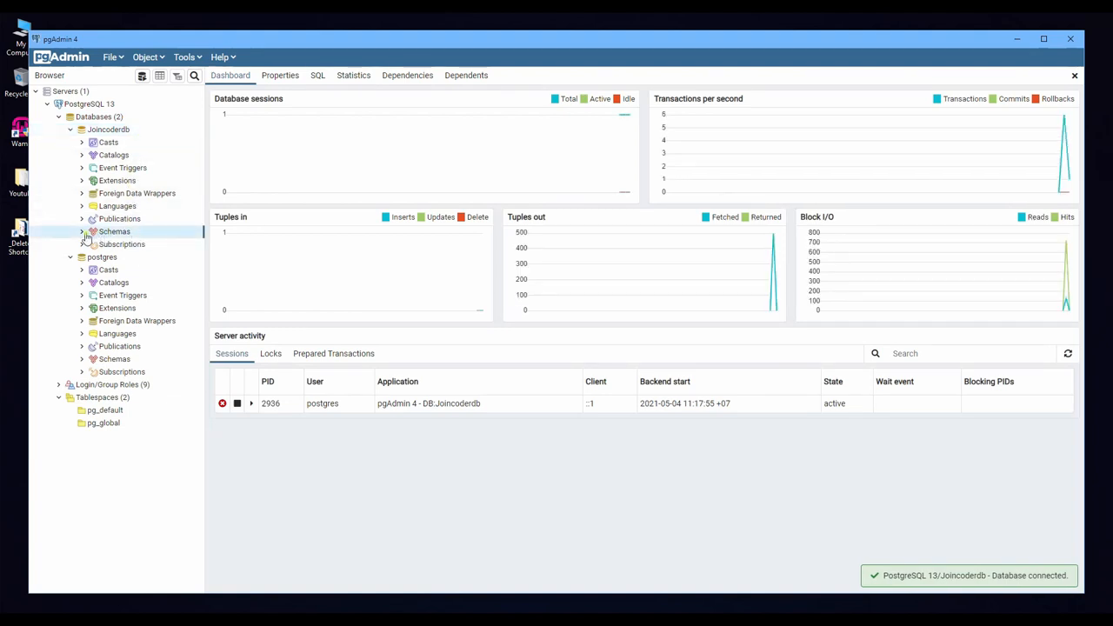
left_click(82, 232)
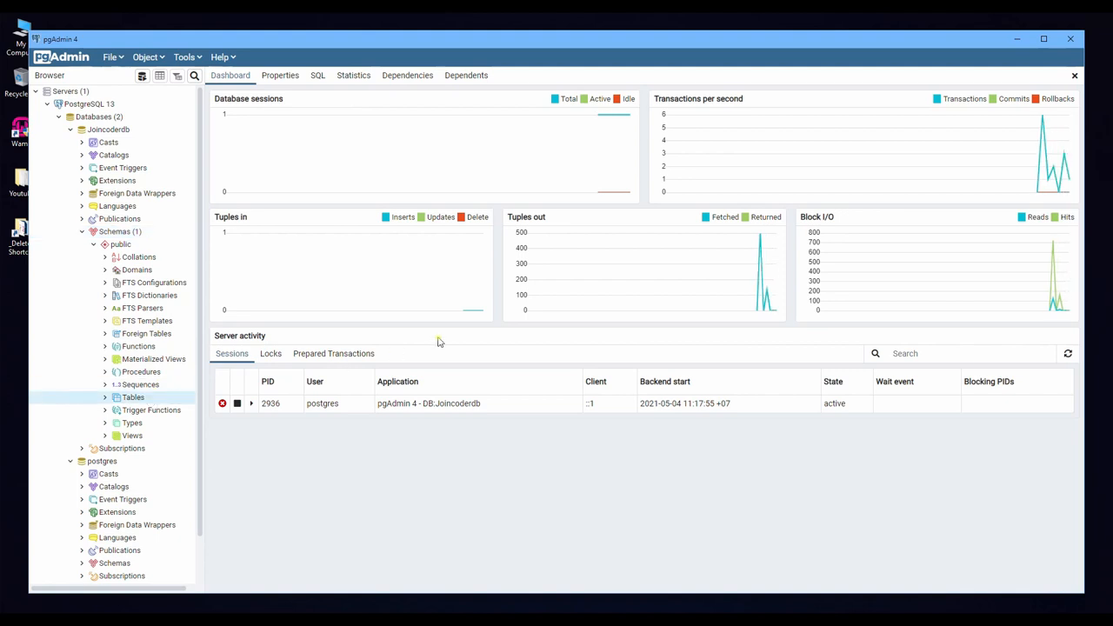
mouse_move(487, 320)
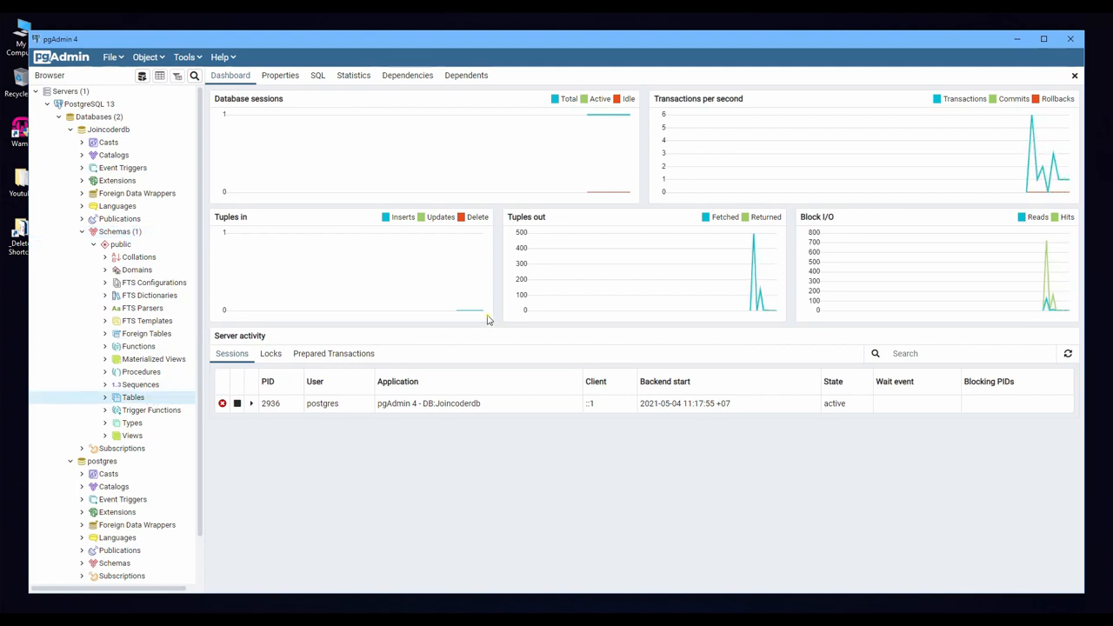